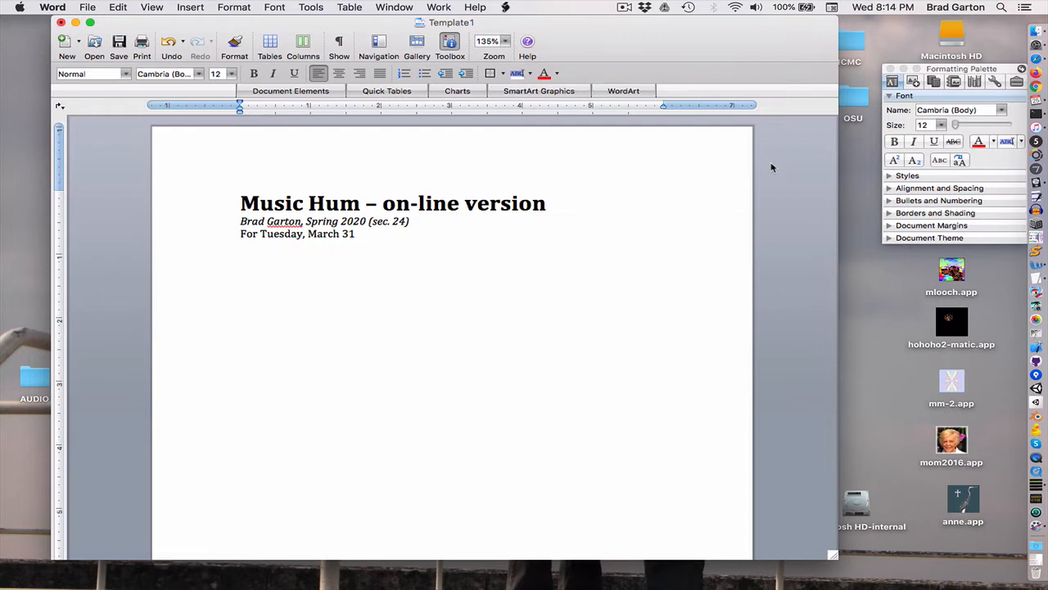
# Type 'Richard Wagner (1813 – 1883)' on a new bold line below the date.
pyautogui.write('RI')
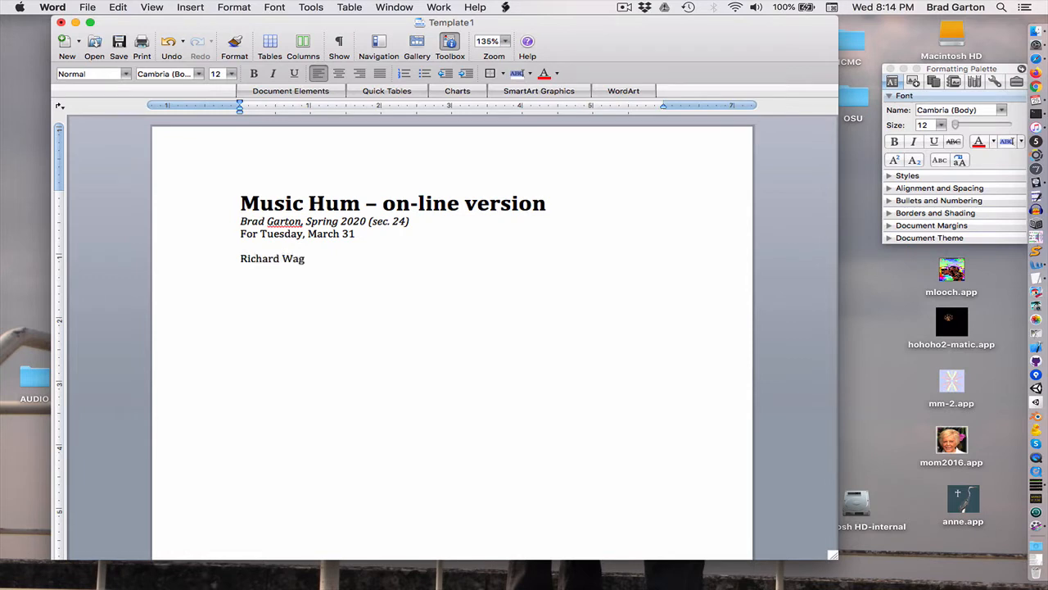
pyautogui.write('ner (')
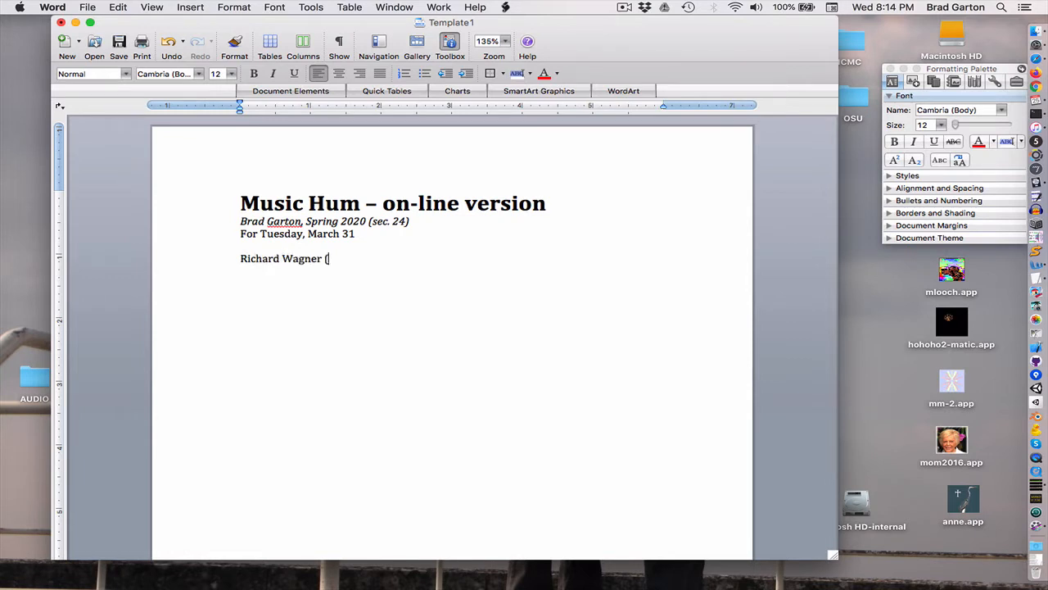
pyautogui.write('1813 --')
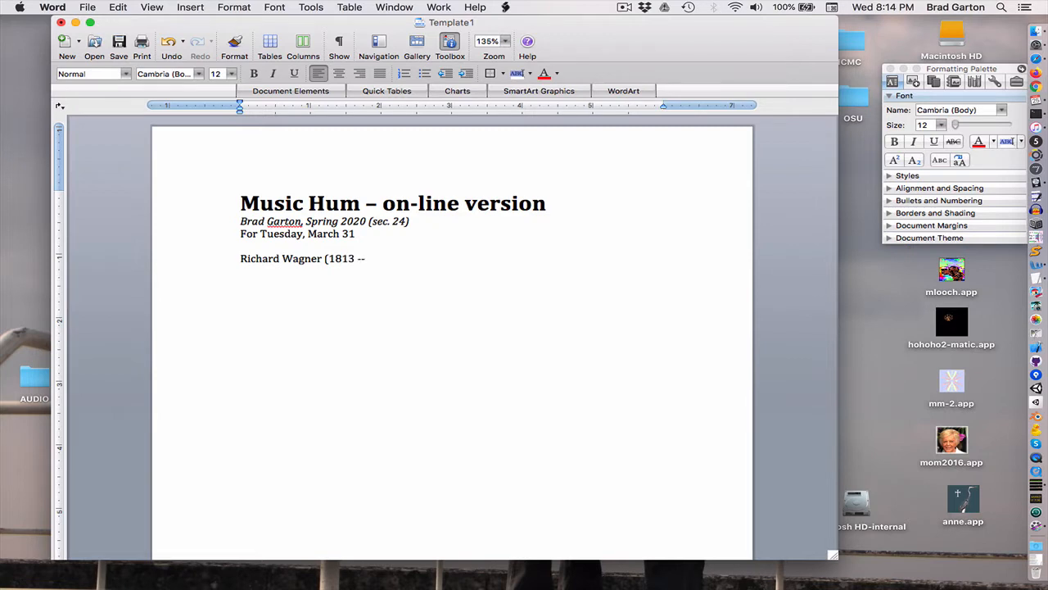
pyautogui.write('1883')
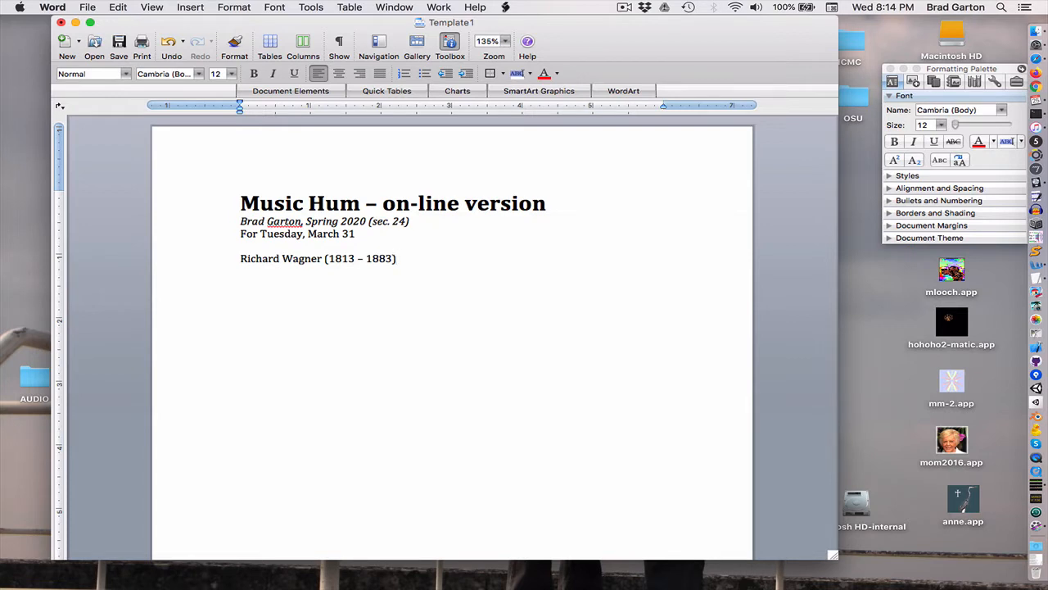
pyautogui.click(398, 258)
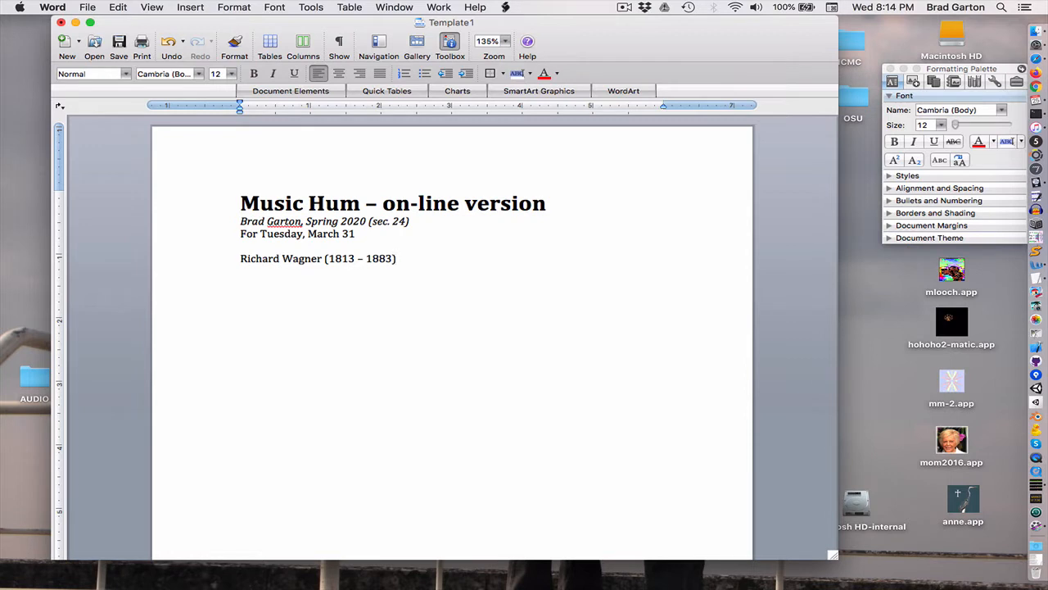
pyautogui.click(397, 259)
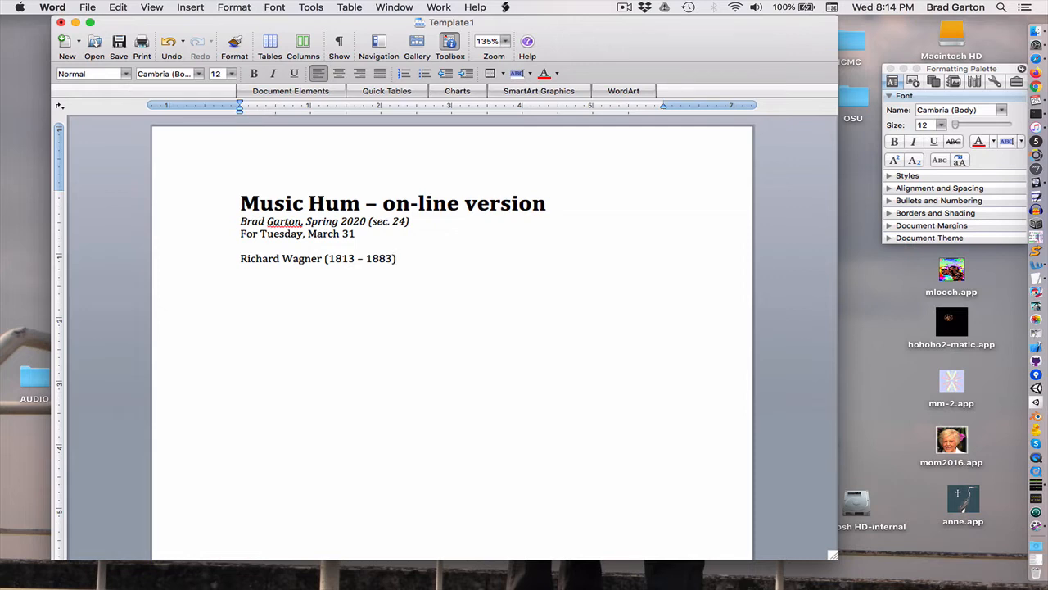
pyautogui.click(397, 258)
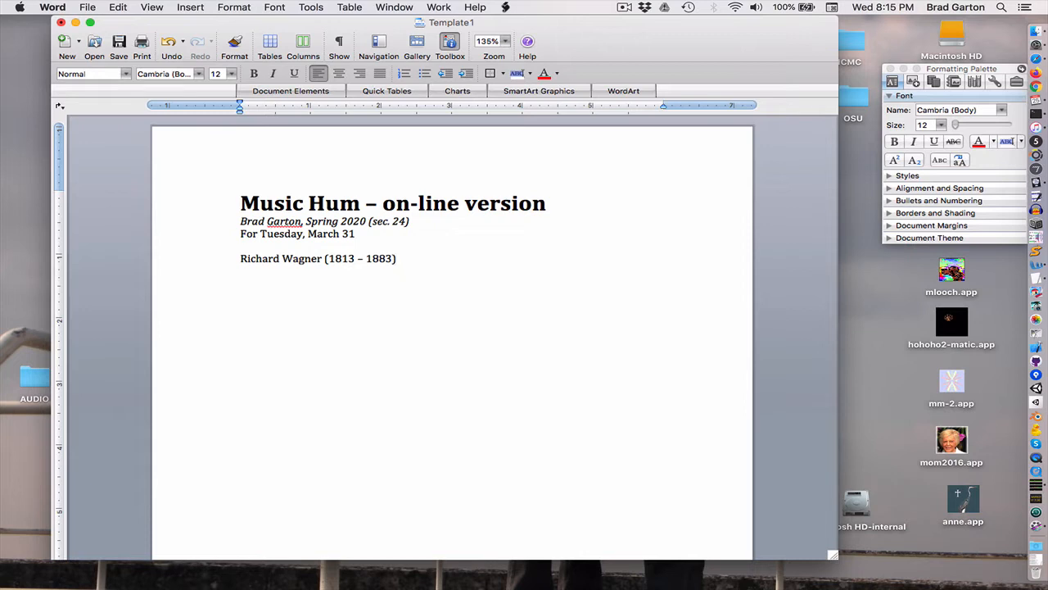
pyautogui.click(397, 258)
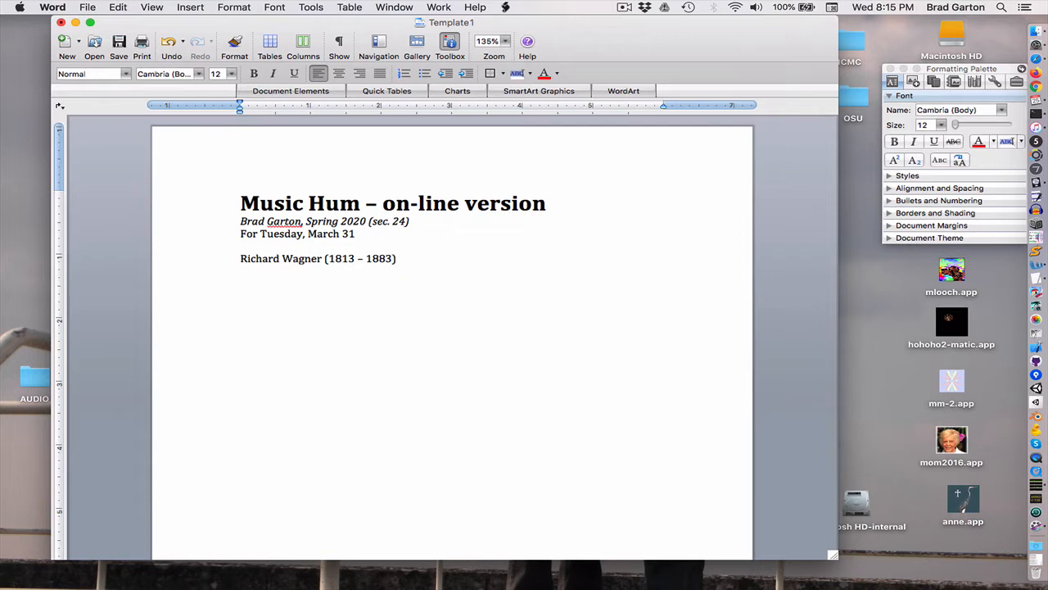
pyautogui.click(397, 258)
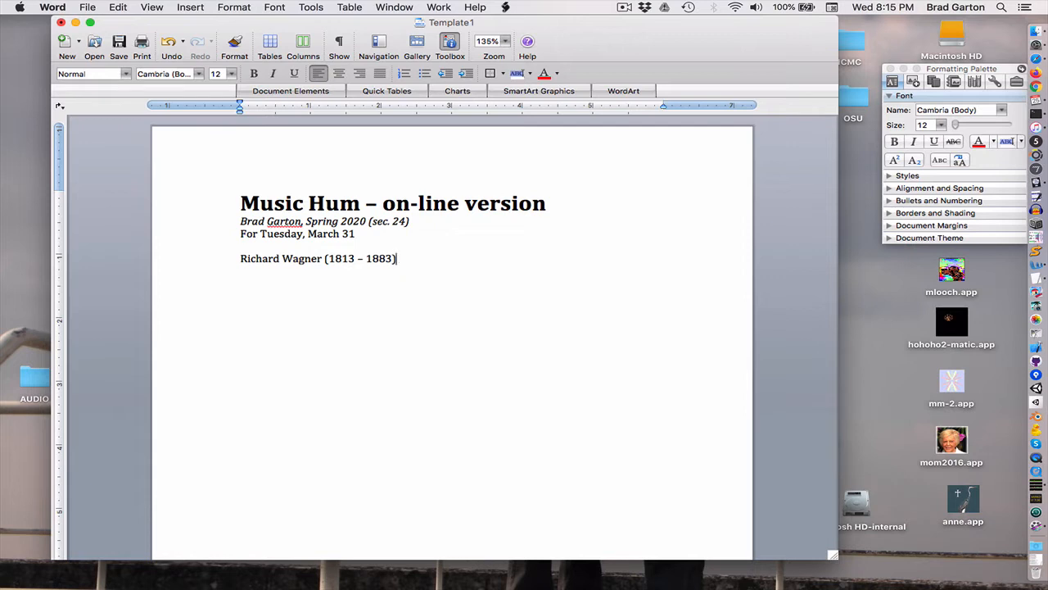
pyautogui.press('return')
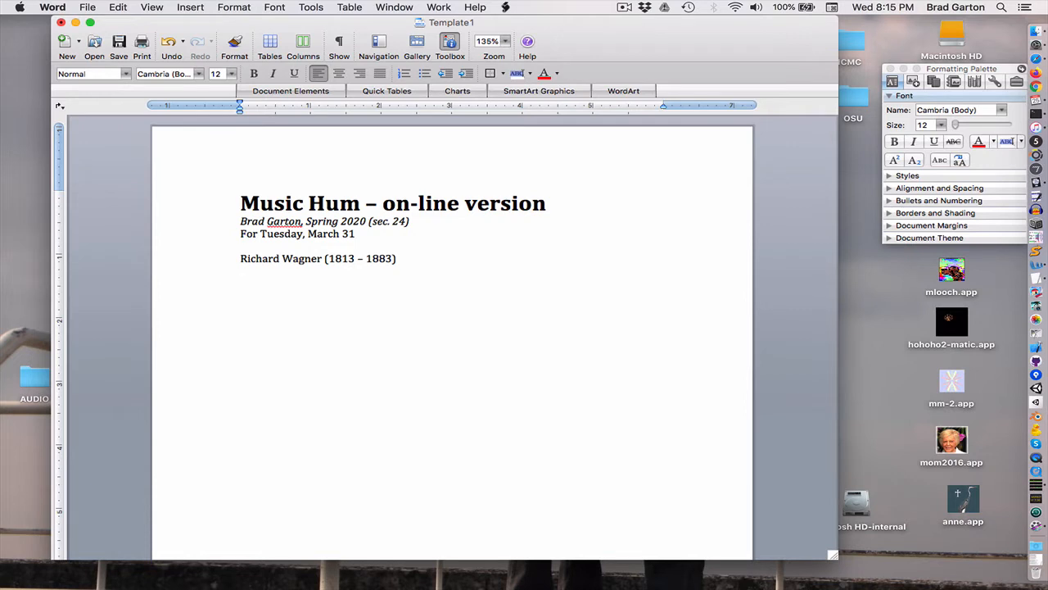
pyautogui.click(240, 283)
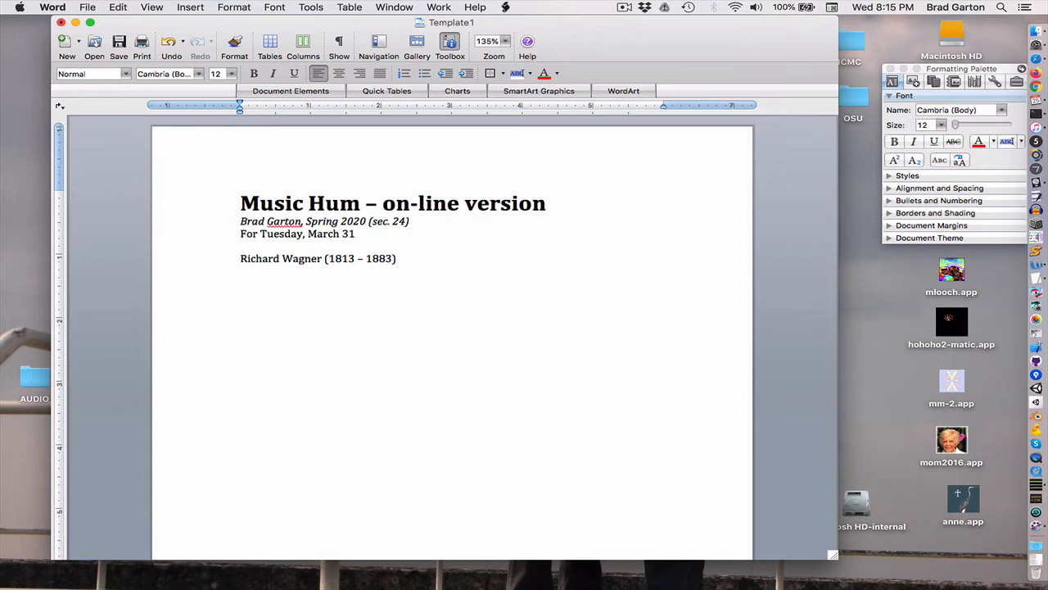
pyautogui.click(240, 283)
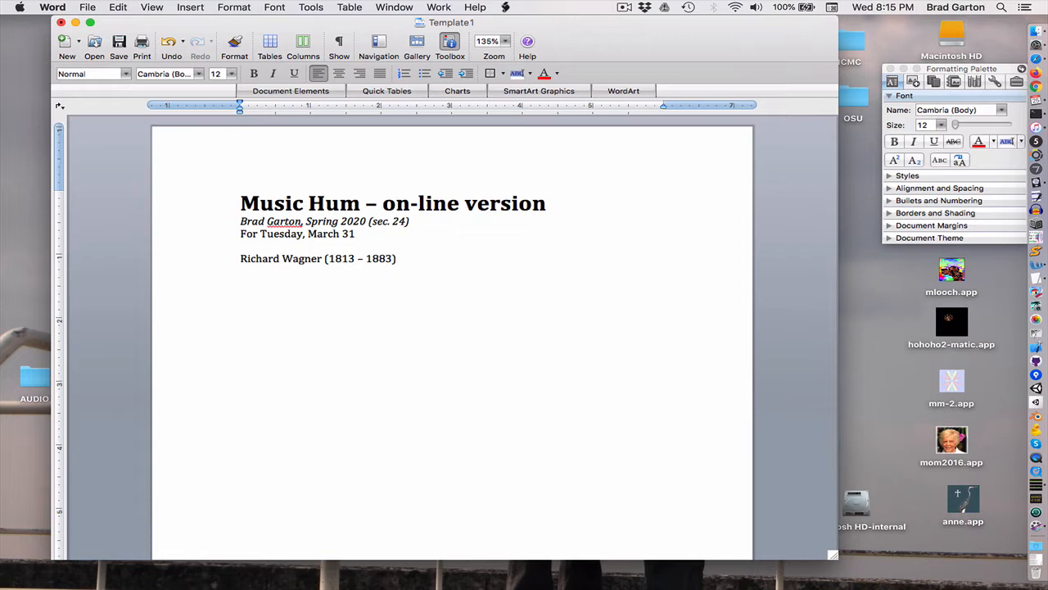
pyautogui.write('g')
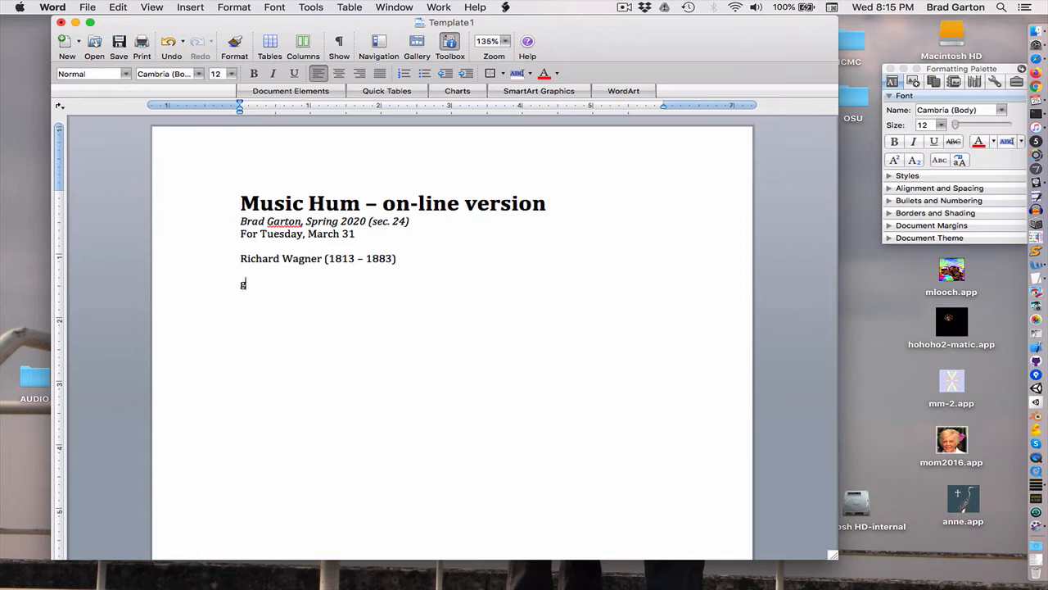
pyautogui.write('esam')
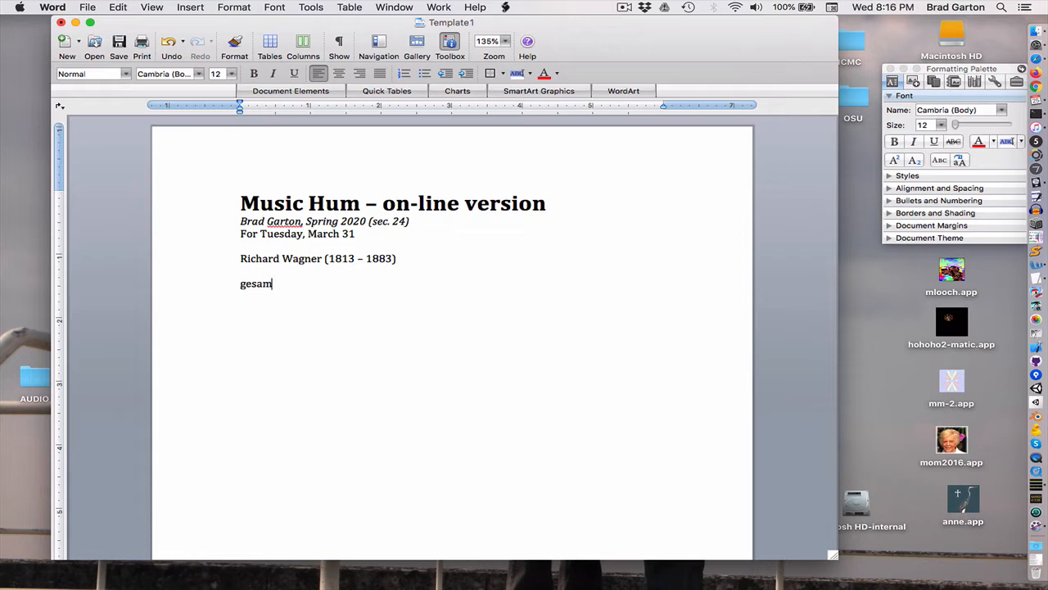
pyautogui.write('tkunstwerk')
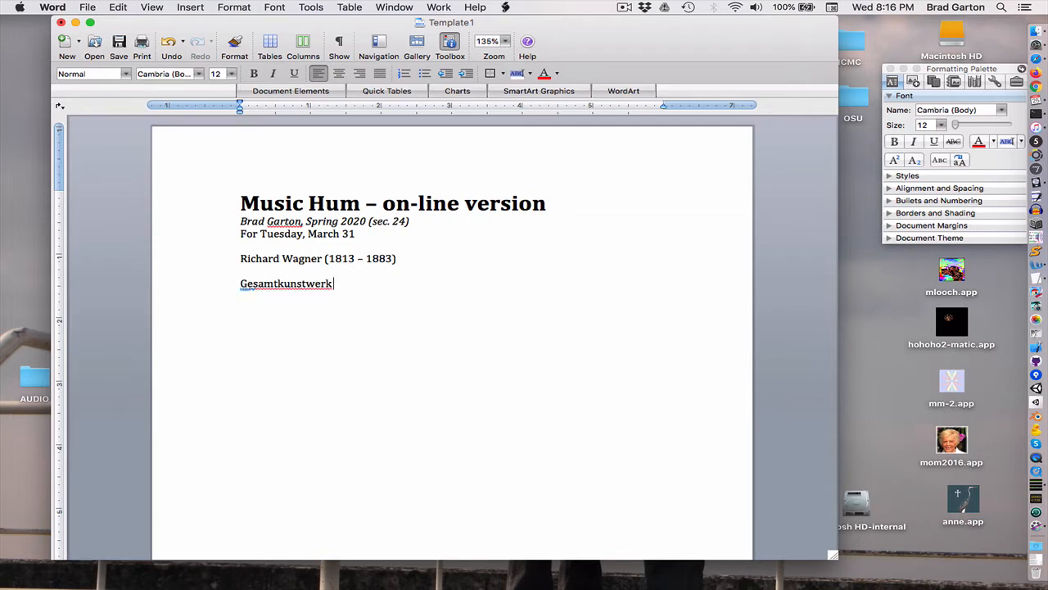
pyautogui.write('– "total')
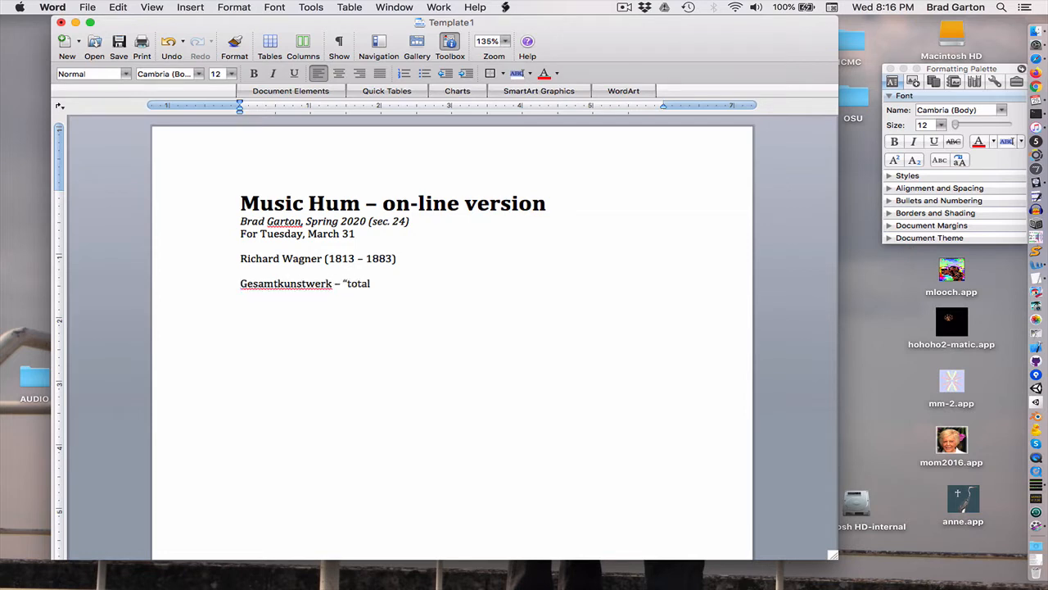
pyautogui.write('ly ecn')
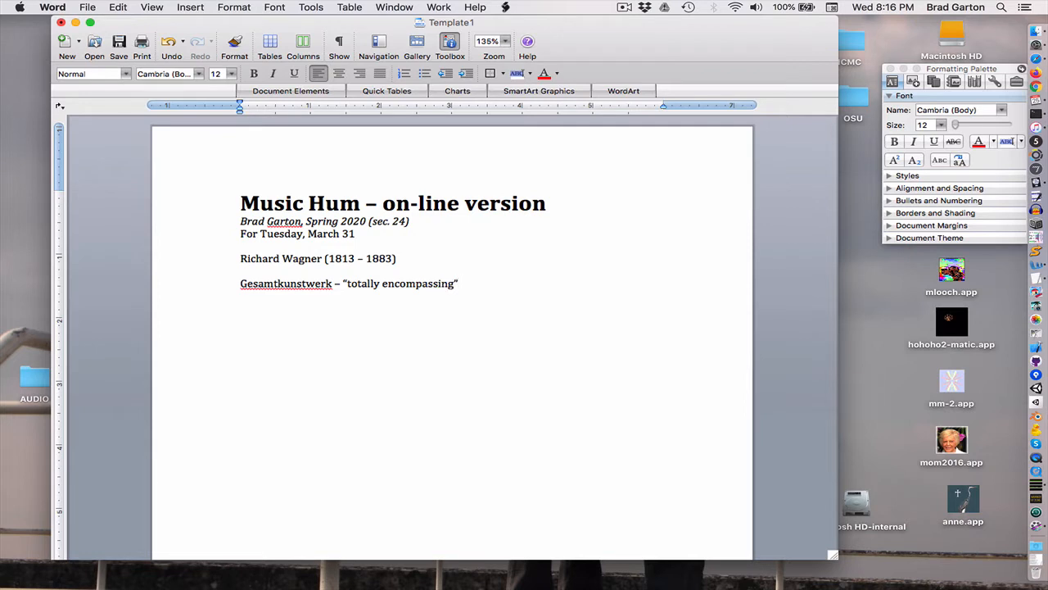
pyautogui.click(460, 283)
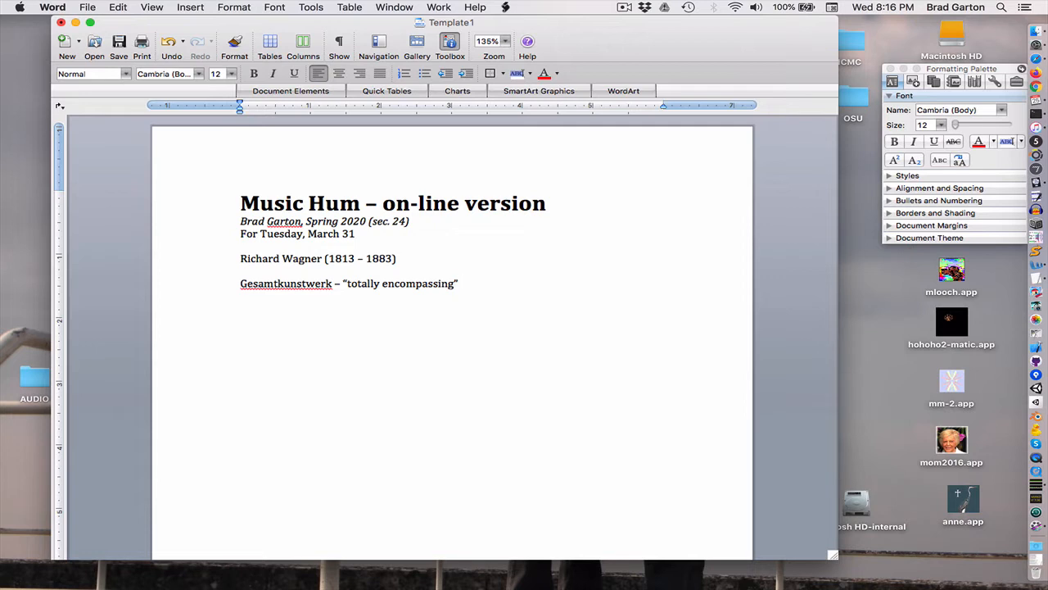
pyautogui.write('[catharsis')
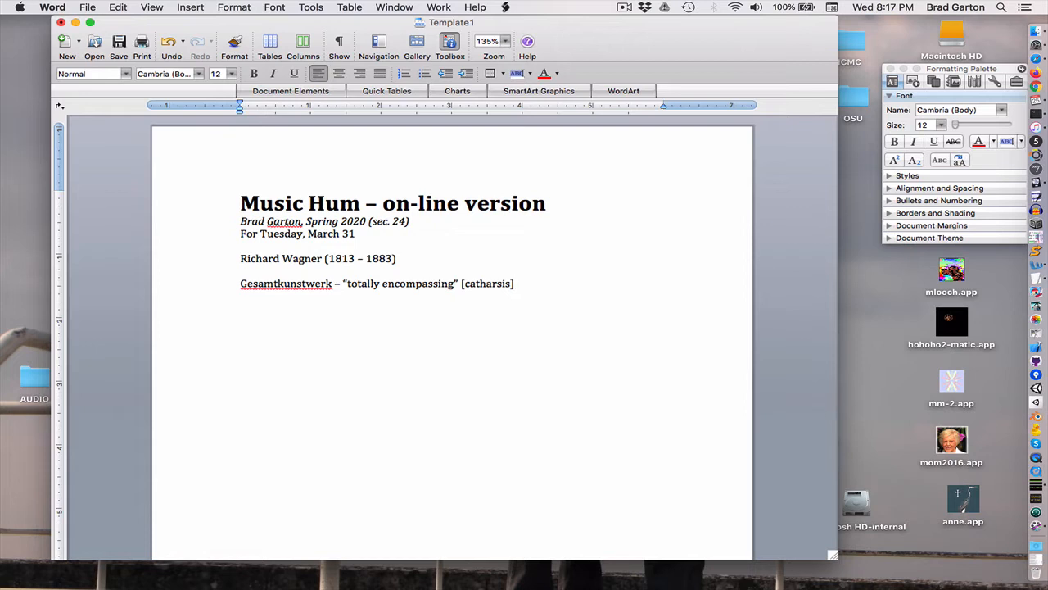
pyautogui.click(514, 283)
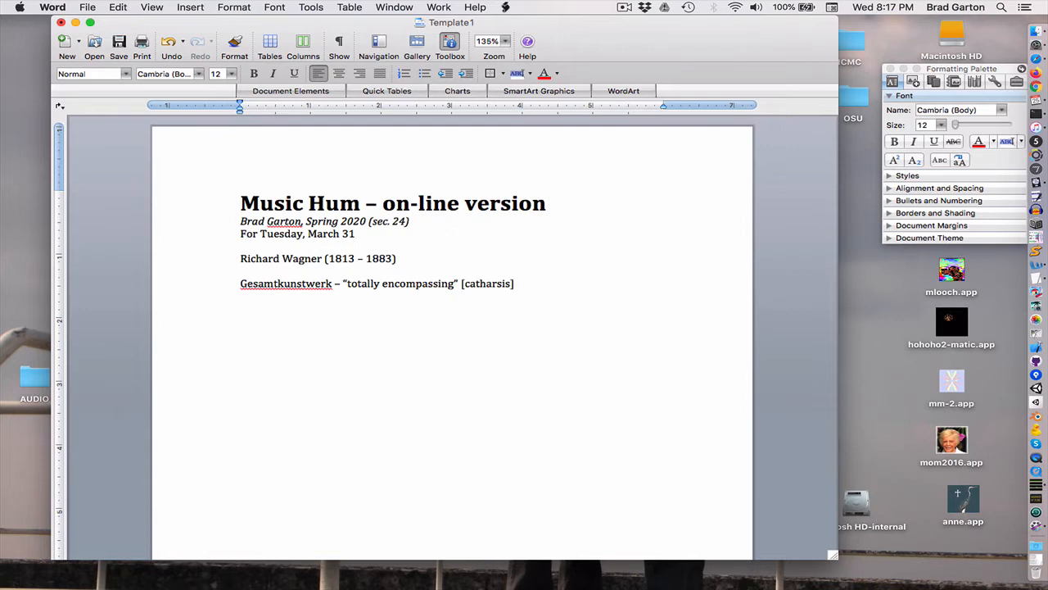
pyautogui.click(513, 283)
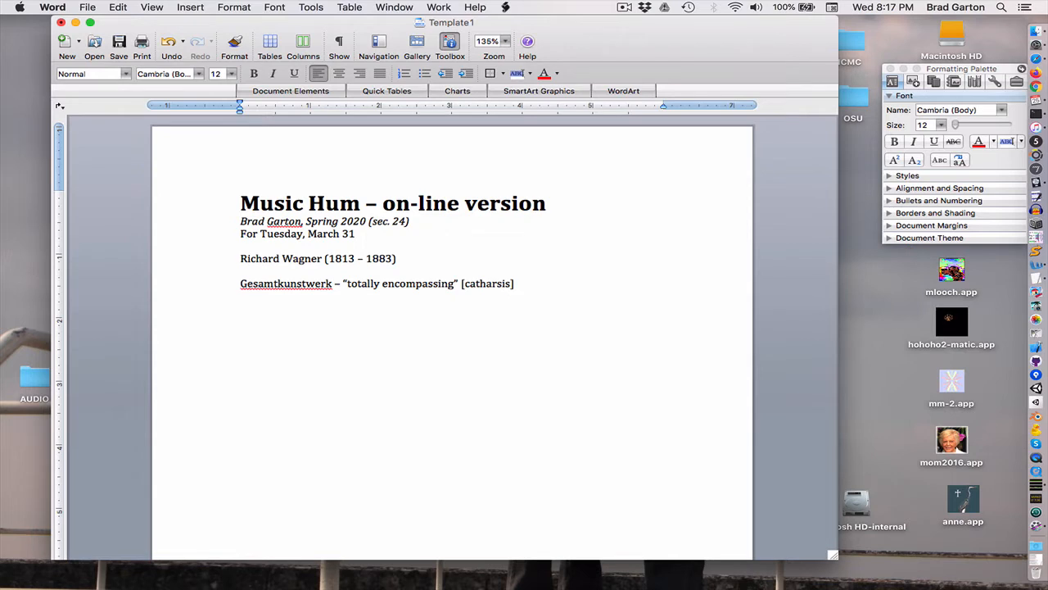
# Add 'Leitmotifs' as a new paragraph under the Gesamtkunstwerk definition.
pyautogui.press('Return')
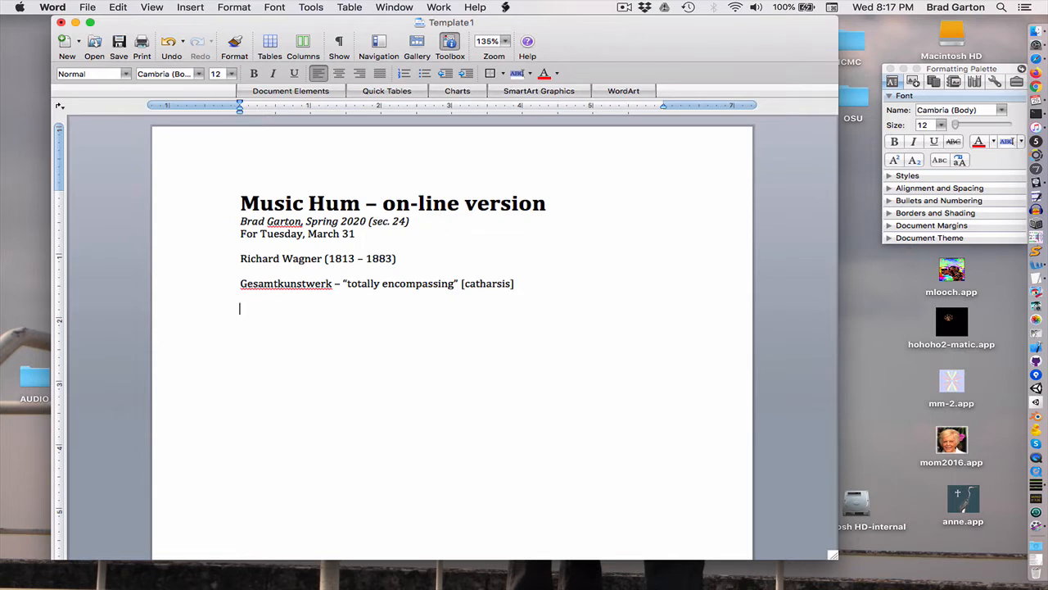
pyautogui.write('lei')
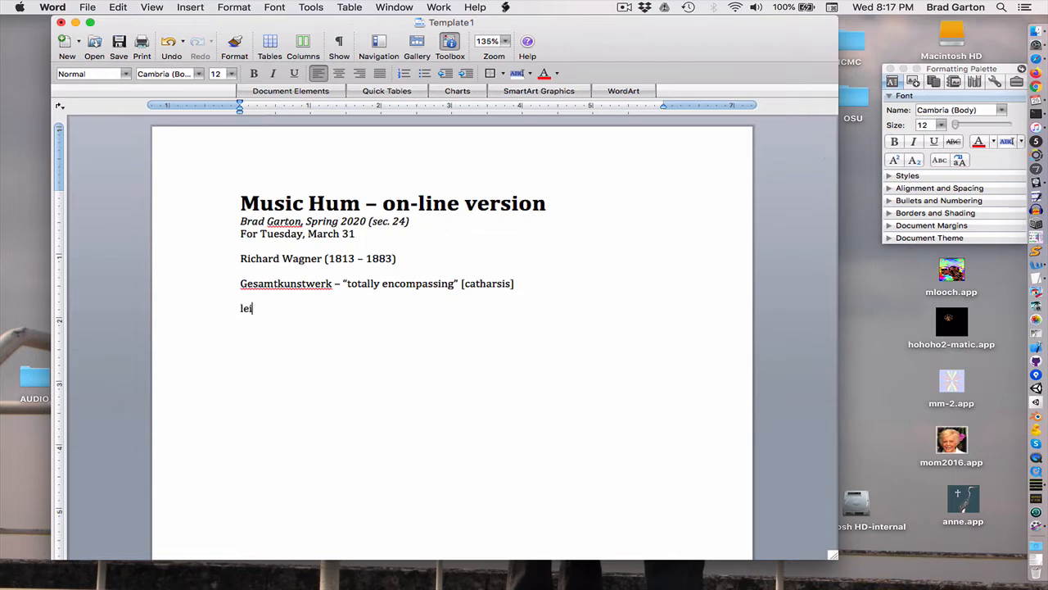
pyautogui.write('tmotifs')
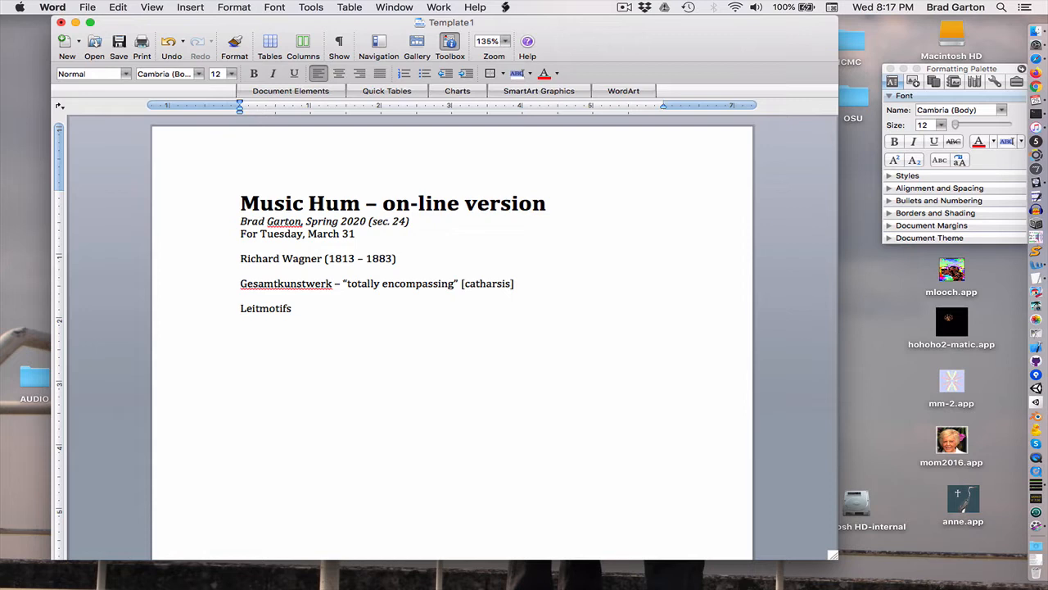
pyautogui.press('Return')
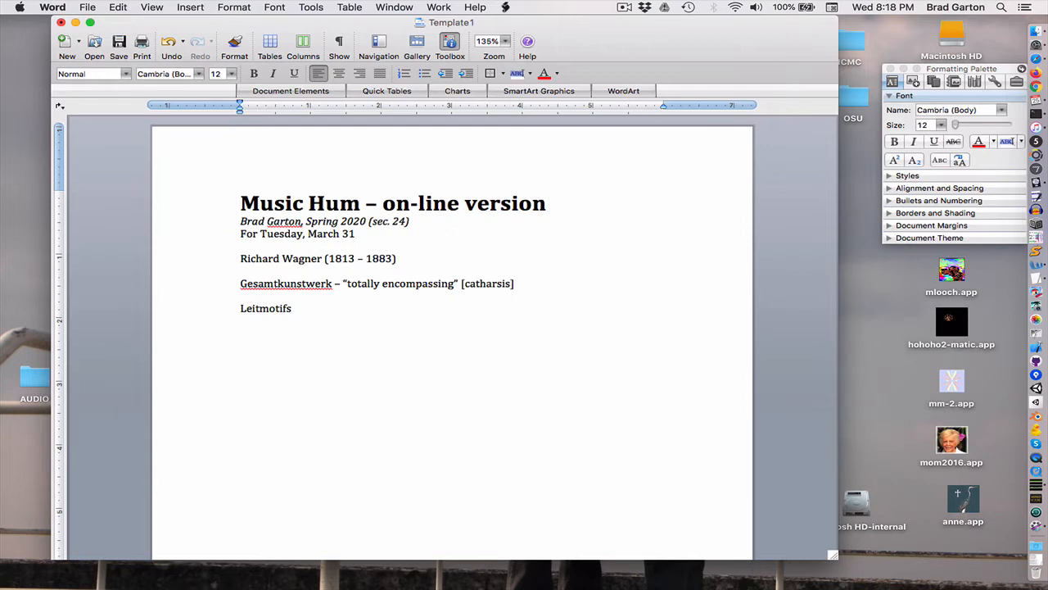
pyautogui.press('Return')
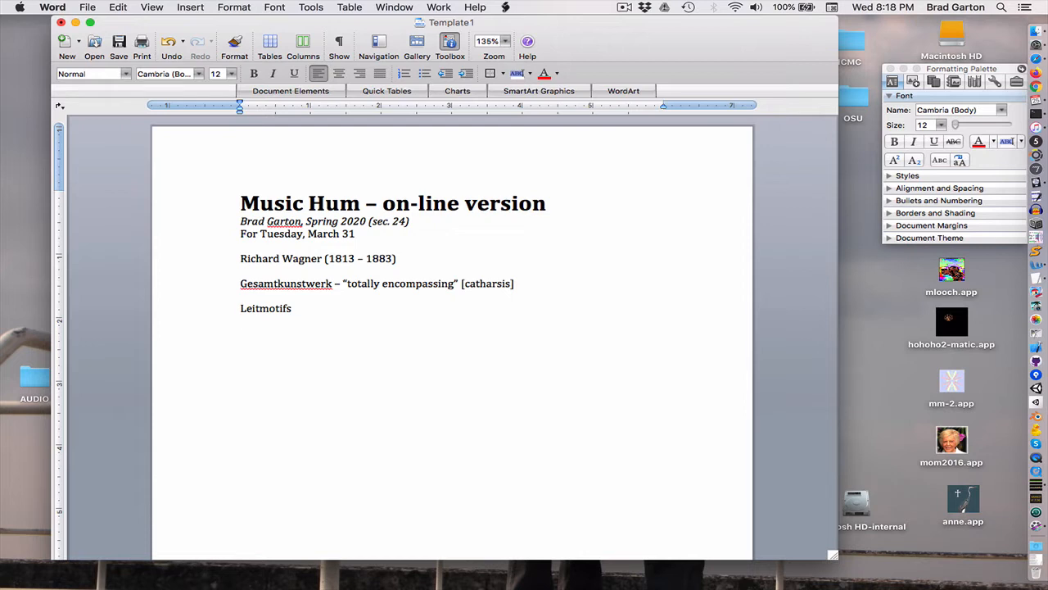
pyautogui.press('Return')
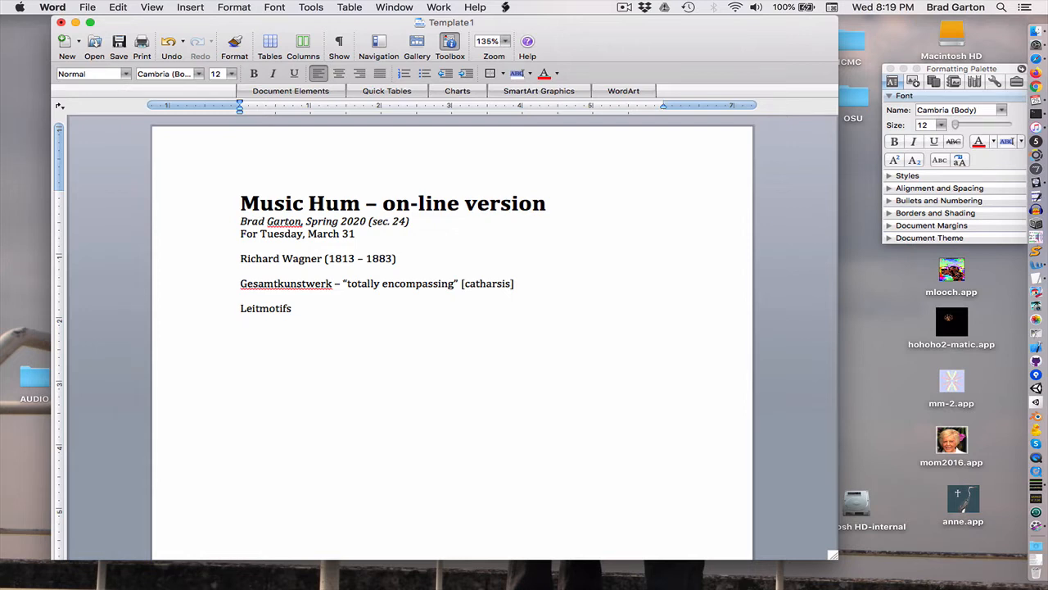
pyautogui.press('return')
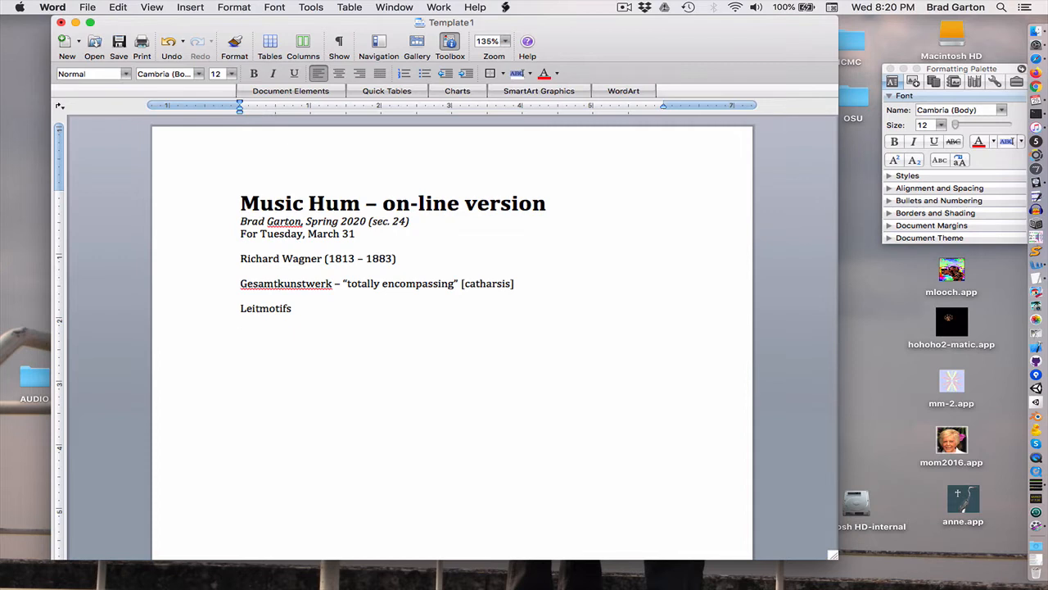
pyautogui.press('Return')
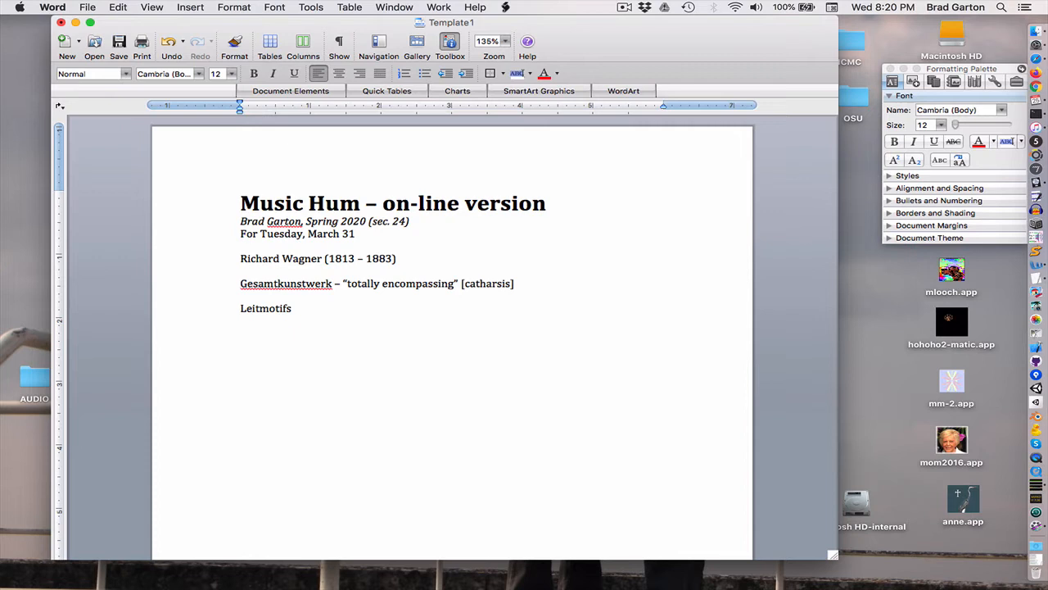
pyautogui.press('Return')
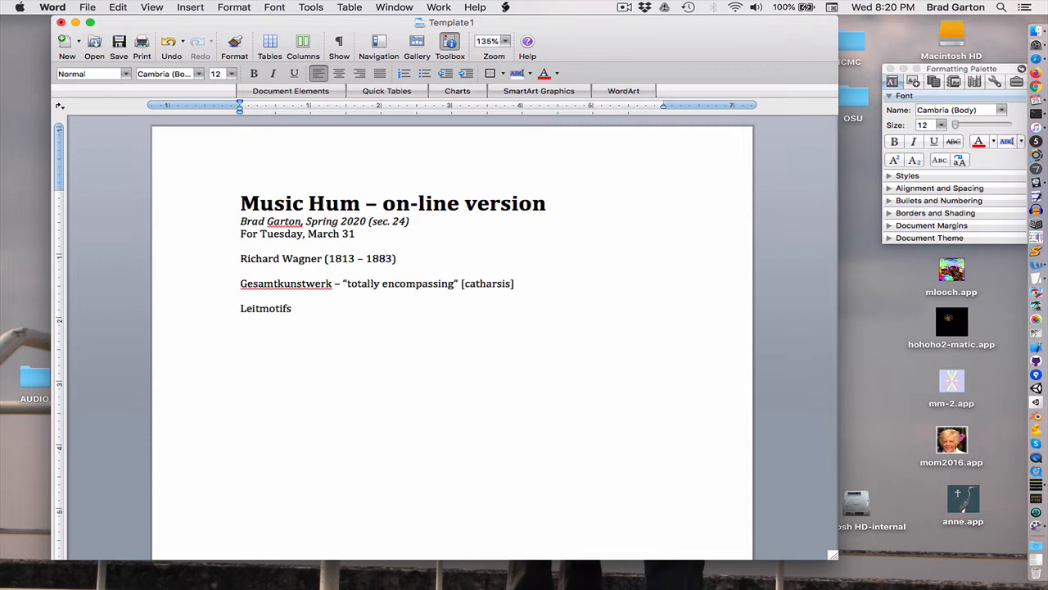
pyautogui.press('enter')
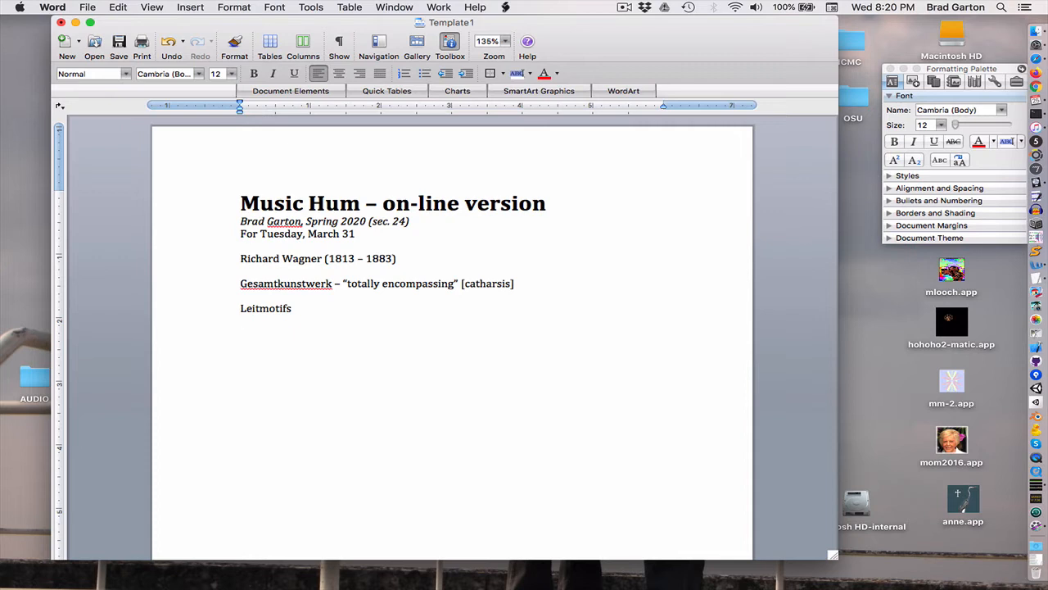
pyautogui.press('return')
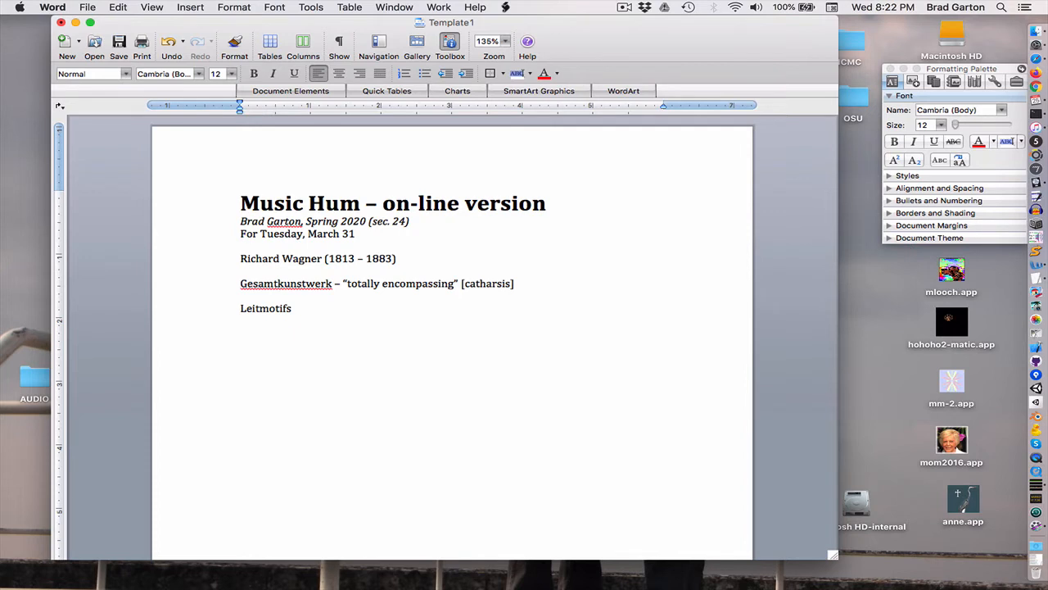
pyautogui.press('Return')
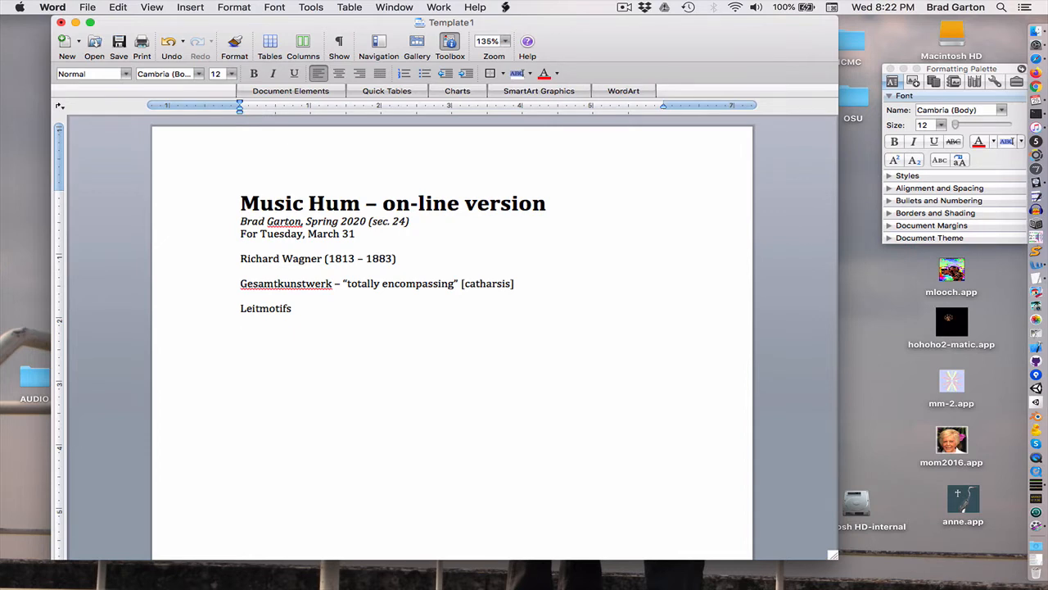
pyautogui.press('Return')
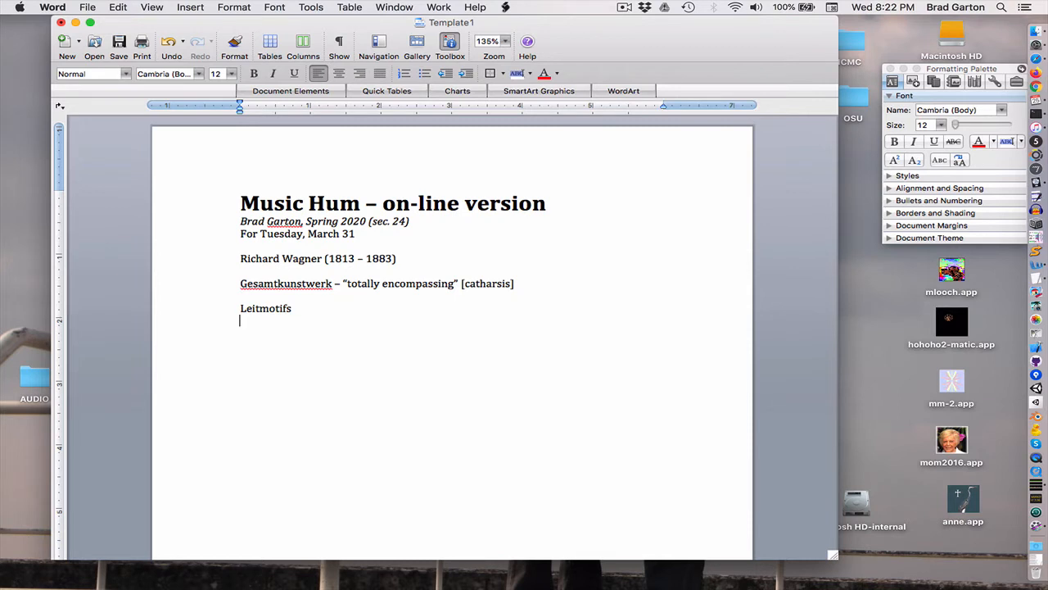
pyautogui.write('L')
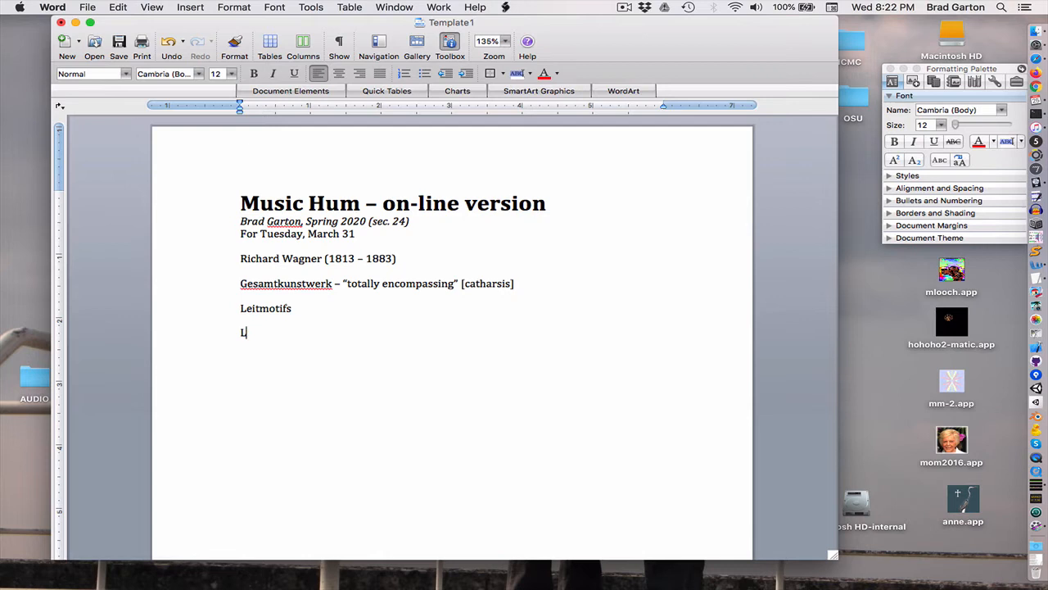
pyautogui.write('ohengrin')
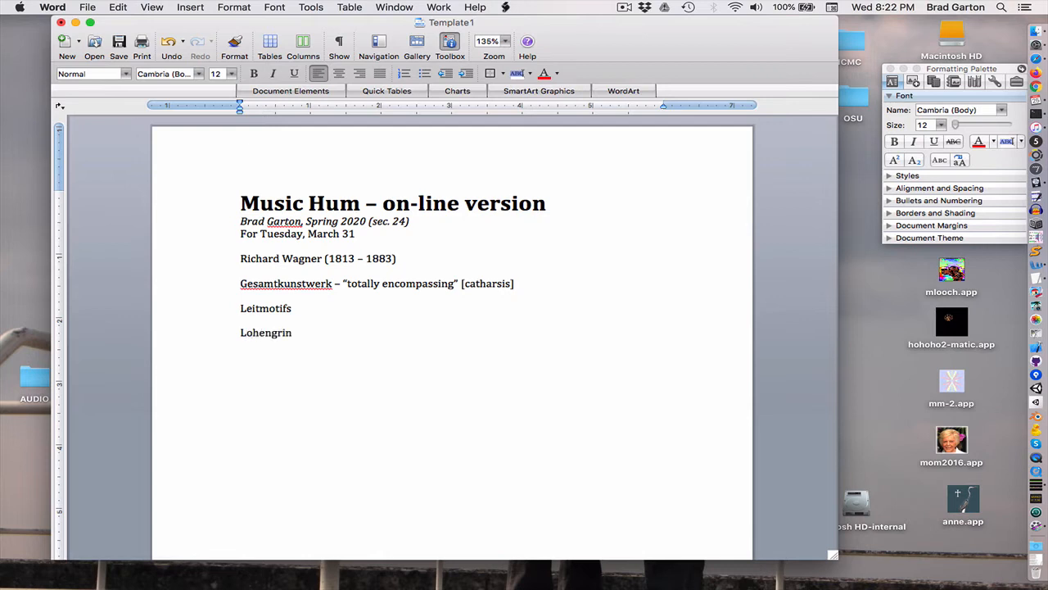
pyautogui.click(292, 332)
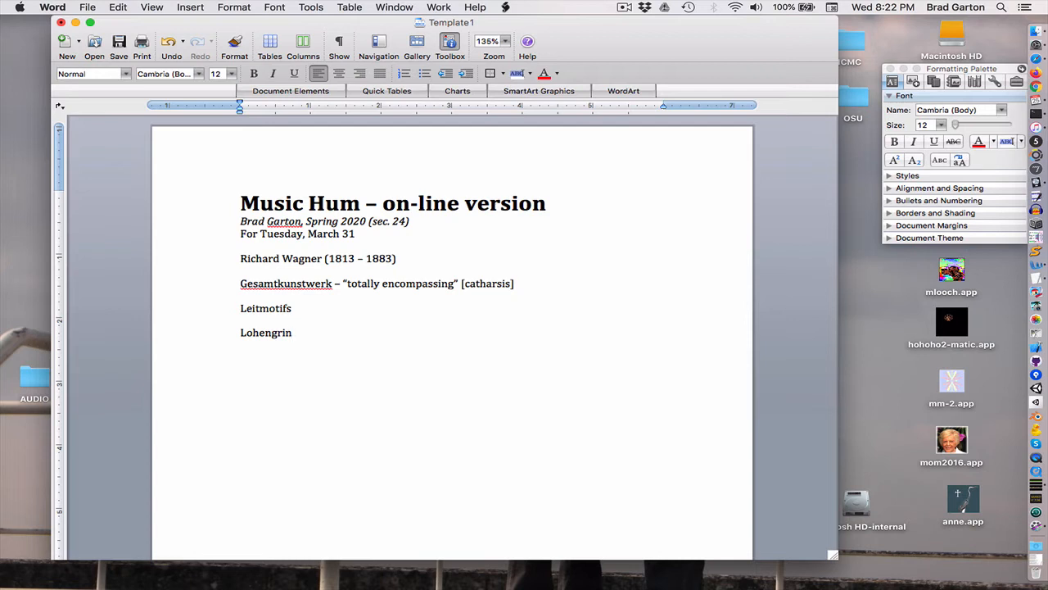
pyautogui.click(291, 332)
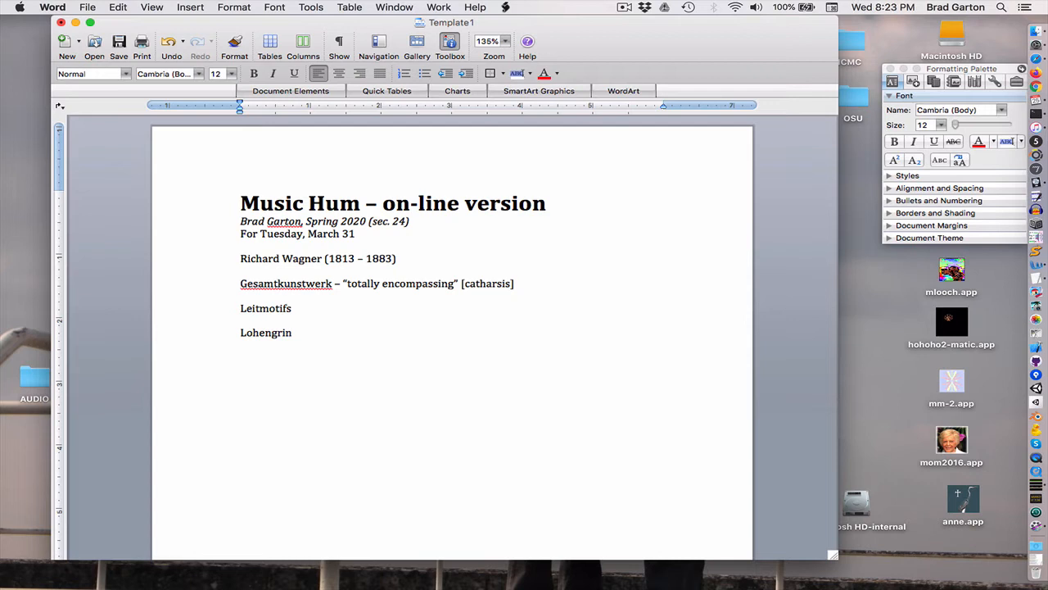
pyautogui.click(292, 332)
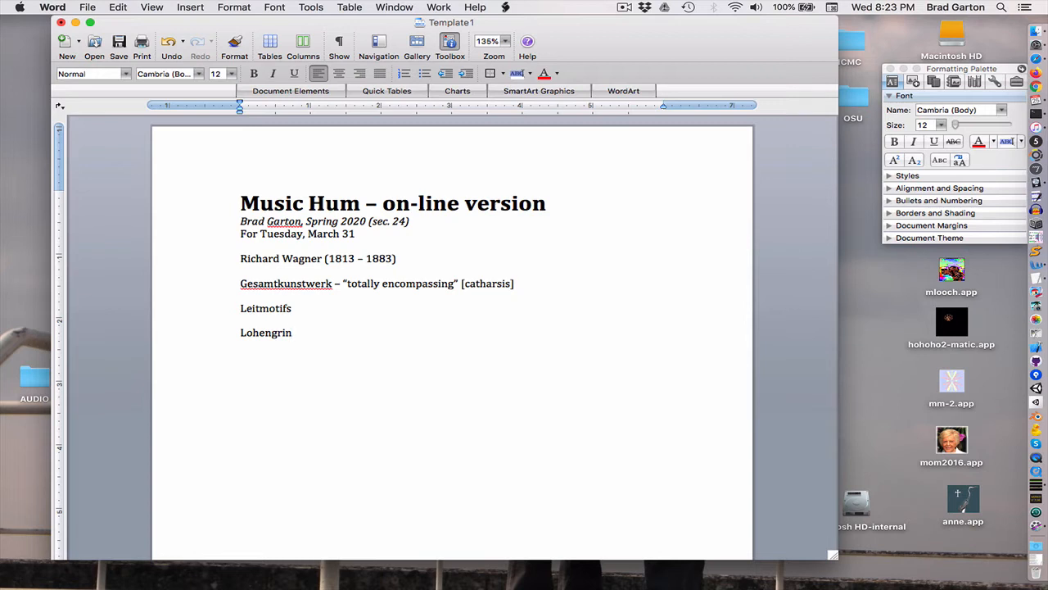
pyautogui.click(291, 331)
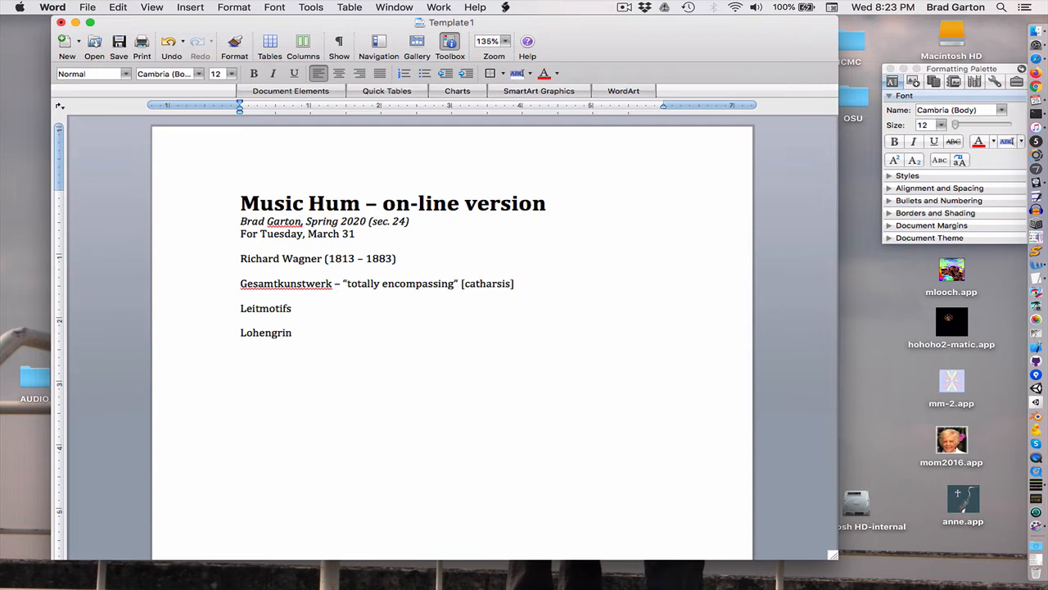
pyautogui.click(293, 332)
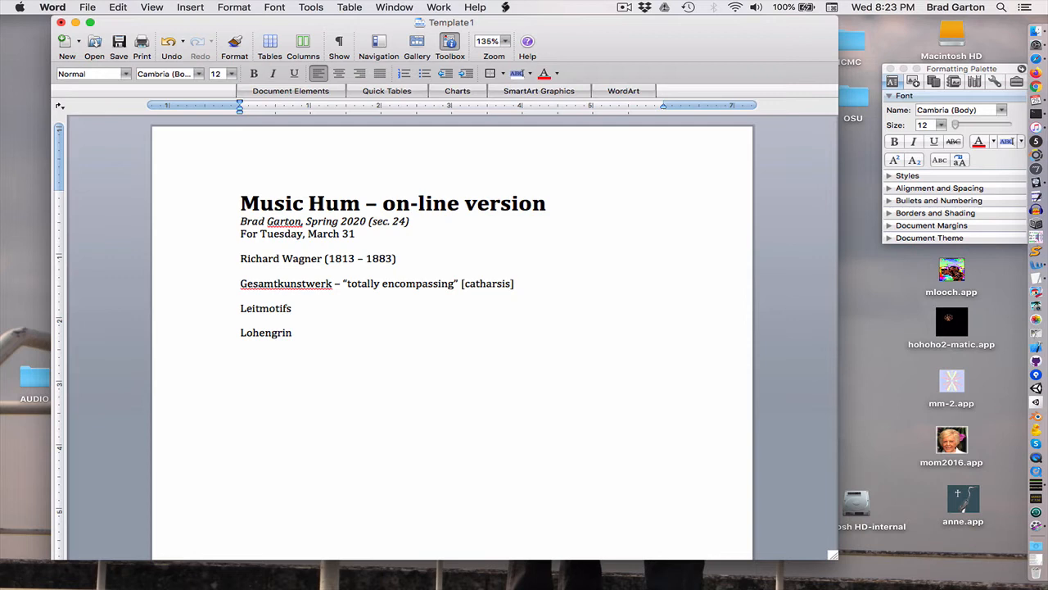
pyautogui.click(290, 333)
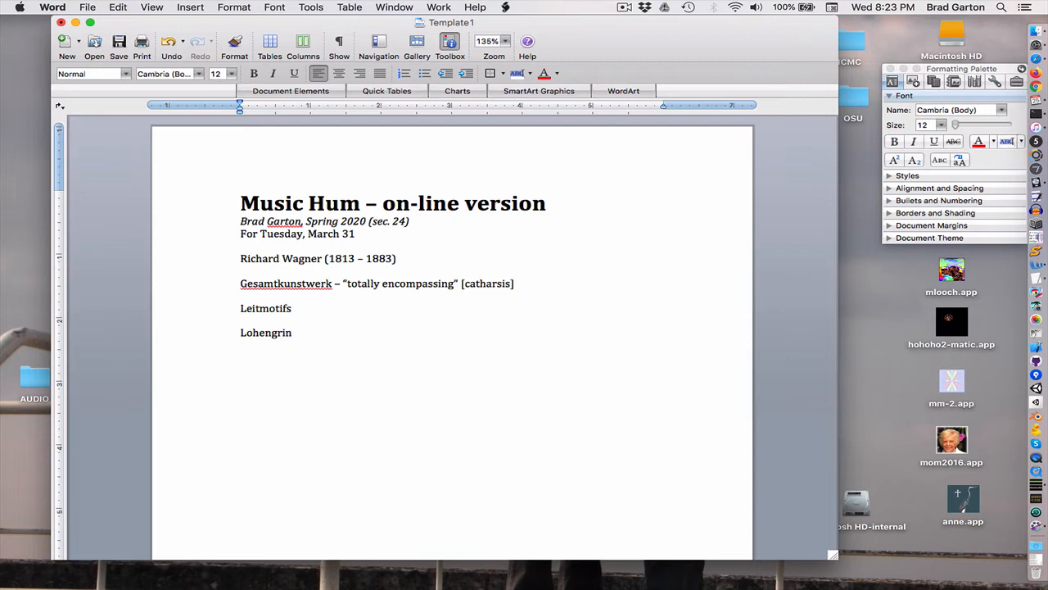
pyautogui.click(292, 332)
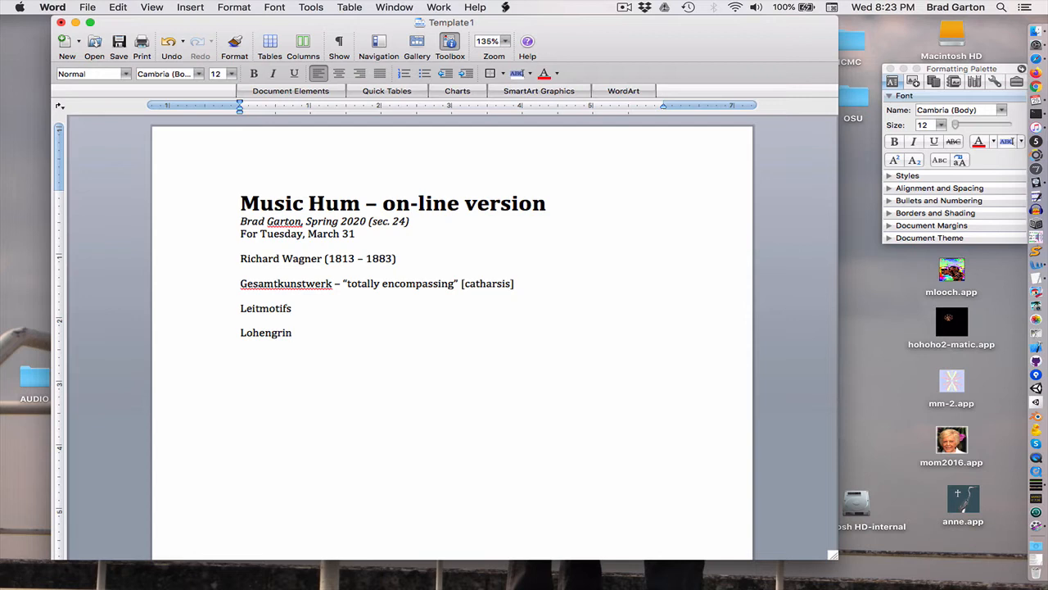
pyautogui.click(291, 333)
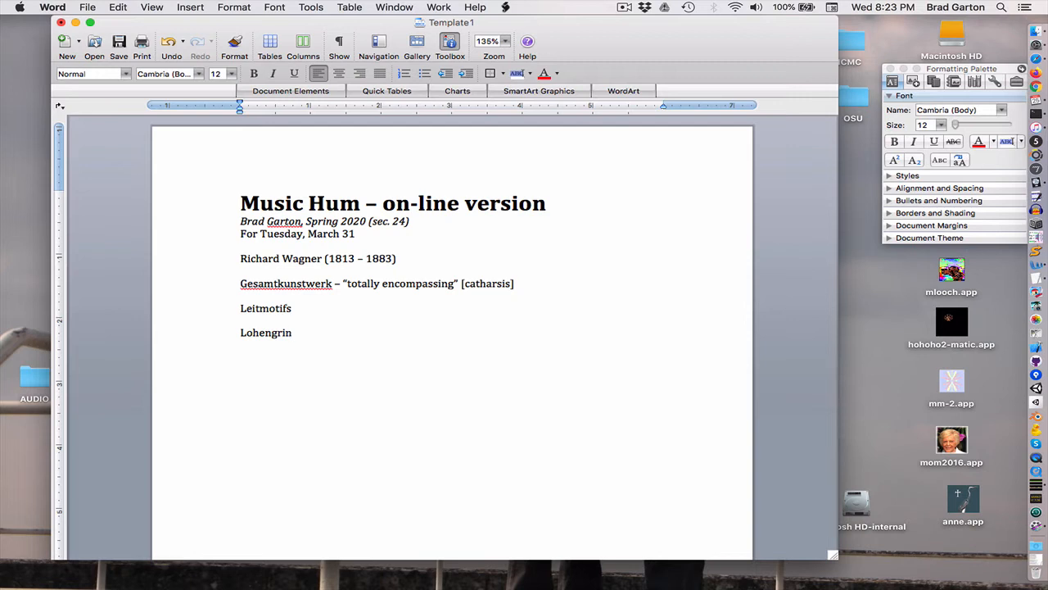
pyautogui.click(292, 333)
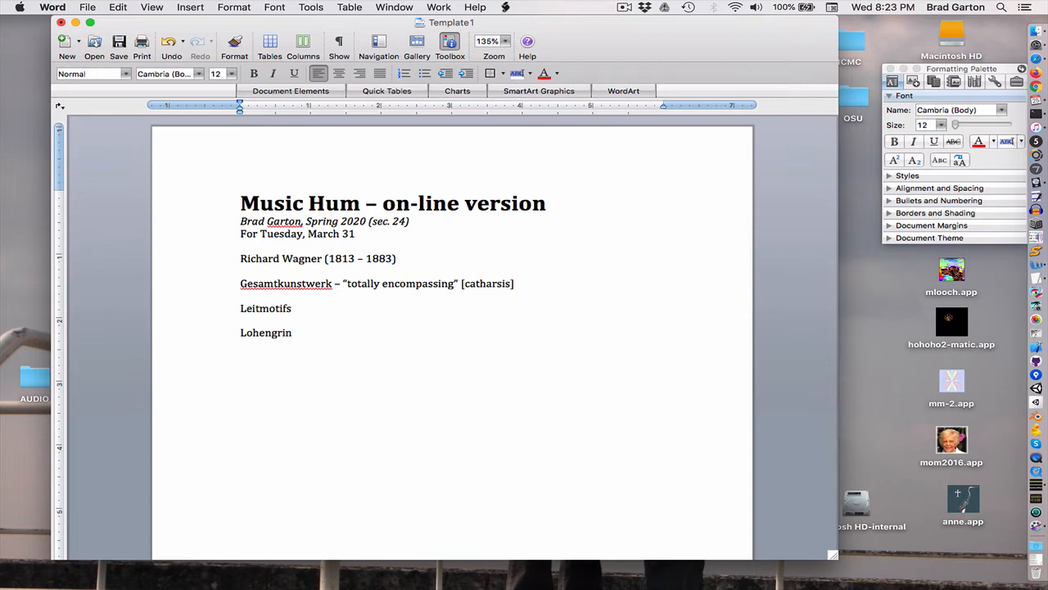
pyautogui.click(293, 332)
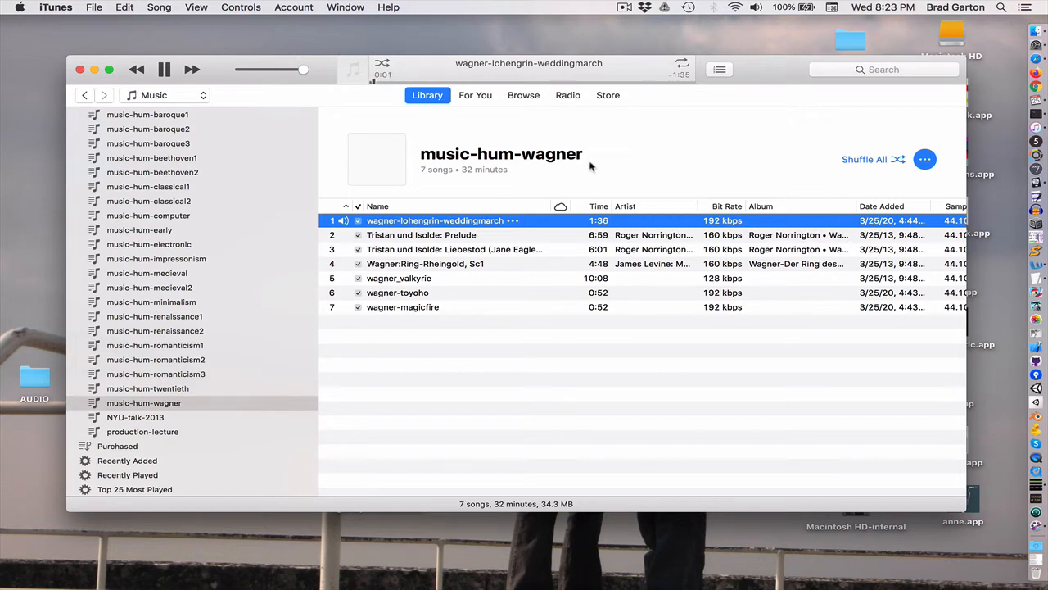
pyautogui.moveTo(741, 167)
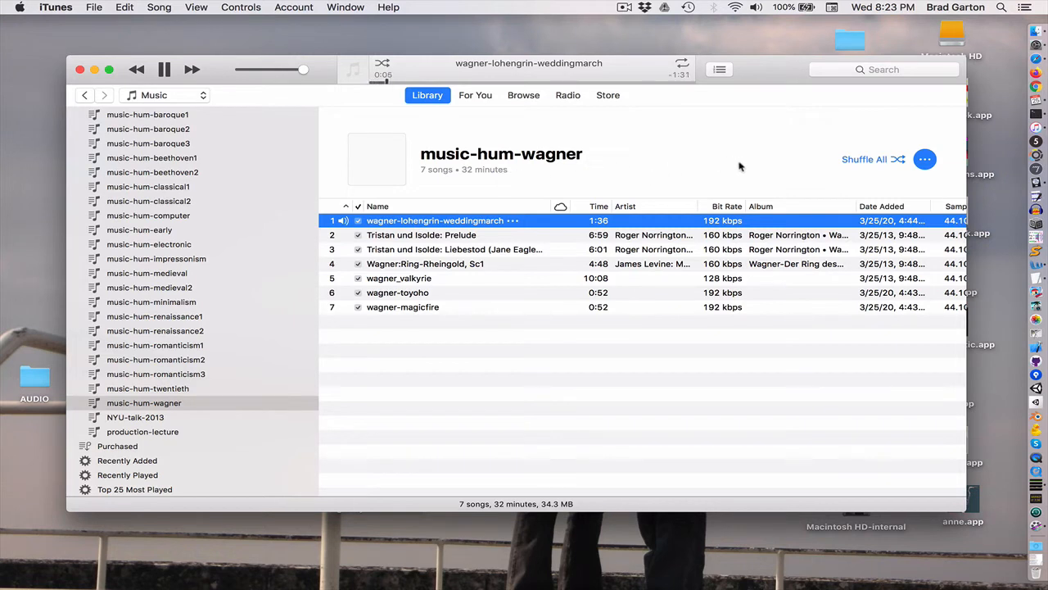
pyautogui.moveTo(709, 187)
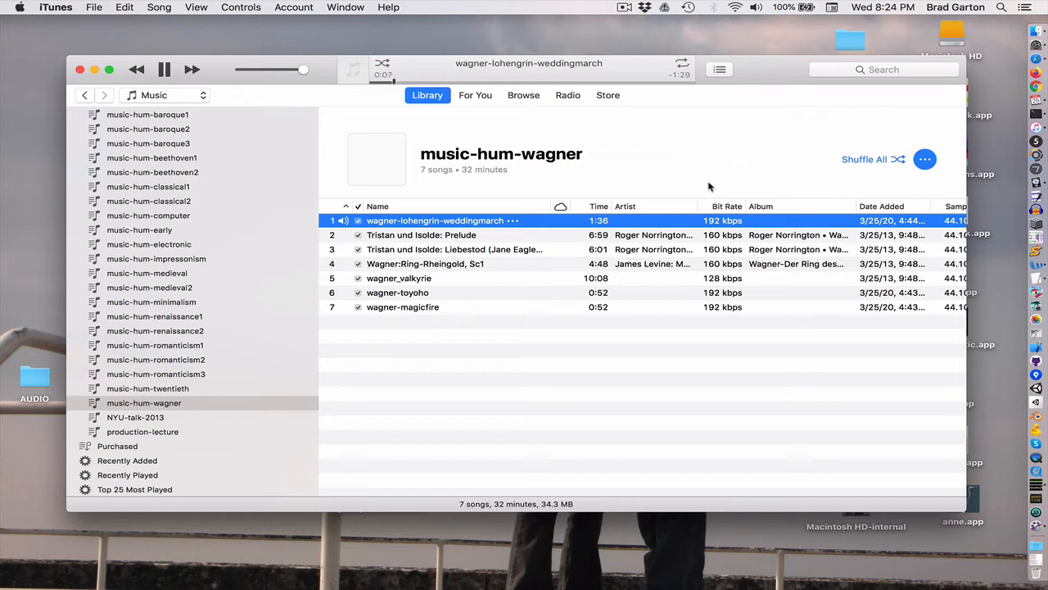
# Raise the system volume while the Lohengrin wedding march plays.
pyautogui.press('volumeup')
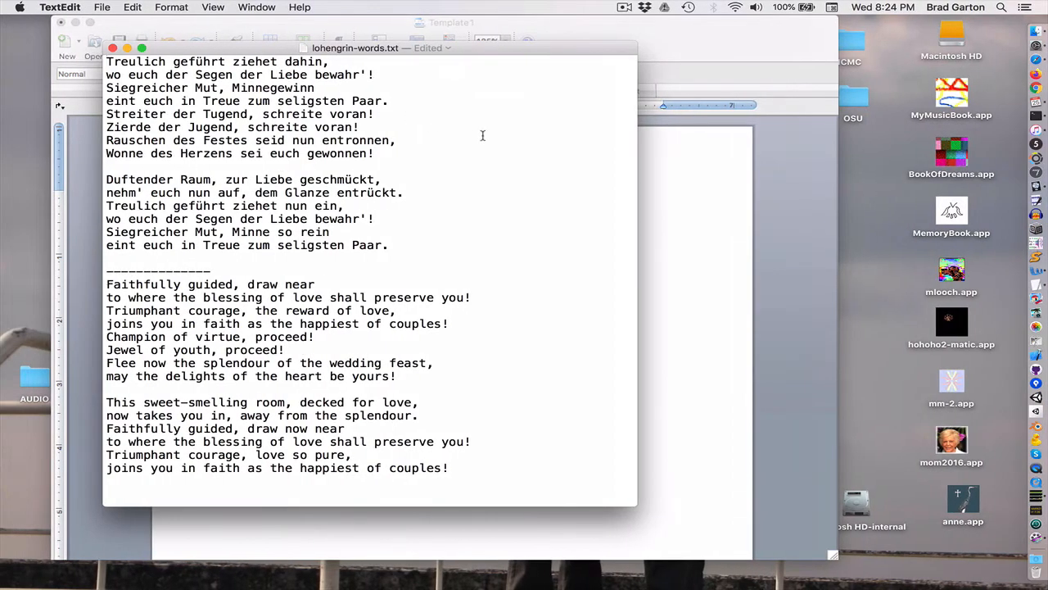
pyautogui.moveTo(500, 161)
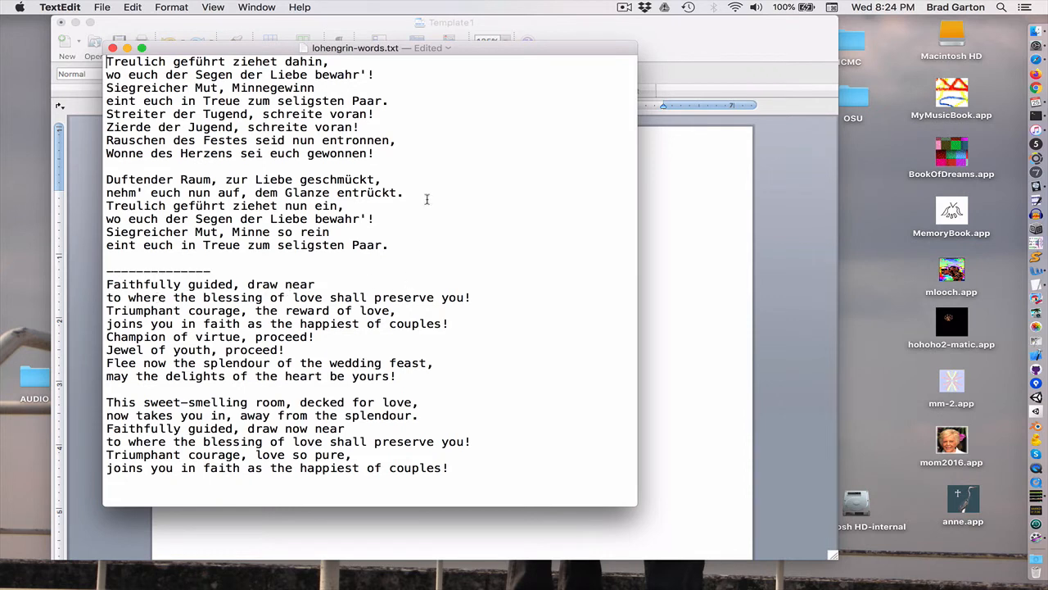
pyautogui.moveTo(209, 69)
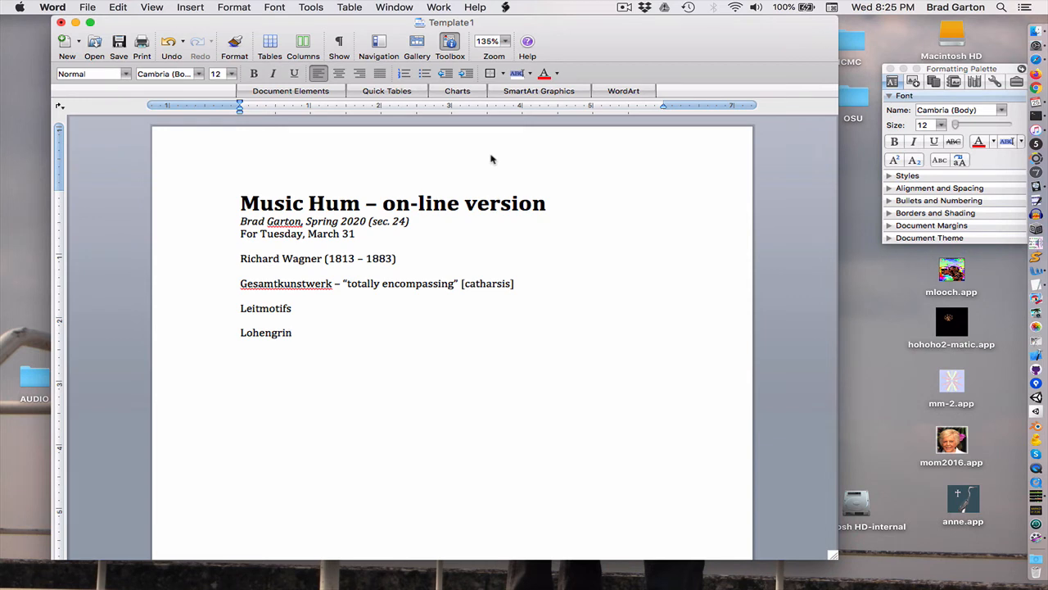
# Dismiss the TextEdit lyrics file and return to the Word Wagner notes.
pyautogui.click(292, 331)
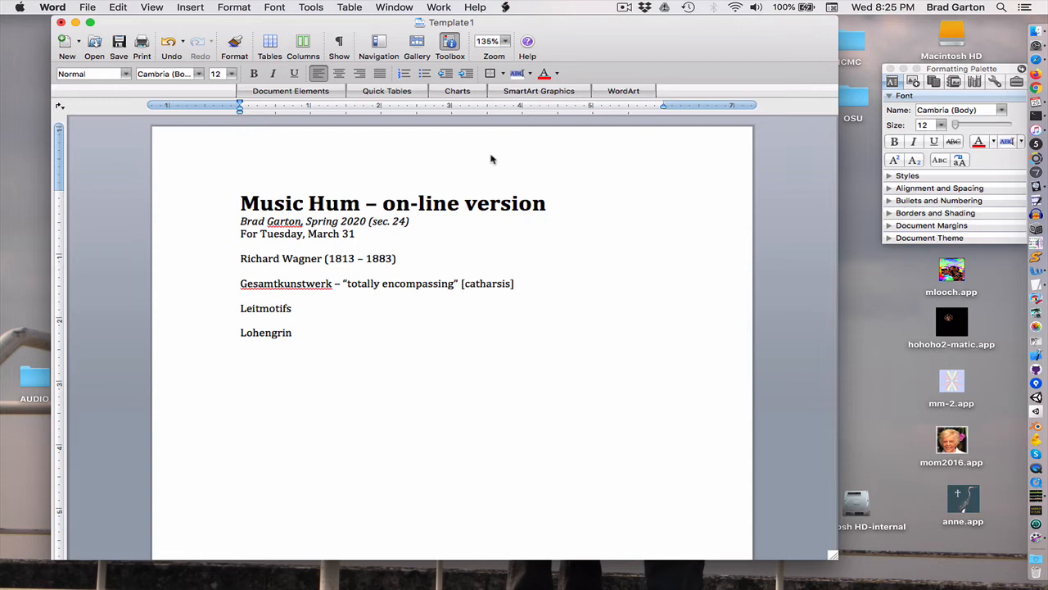
pyautogui.click(292, 332)
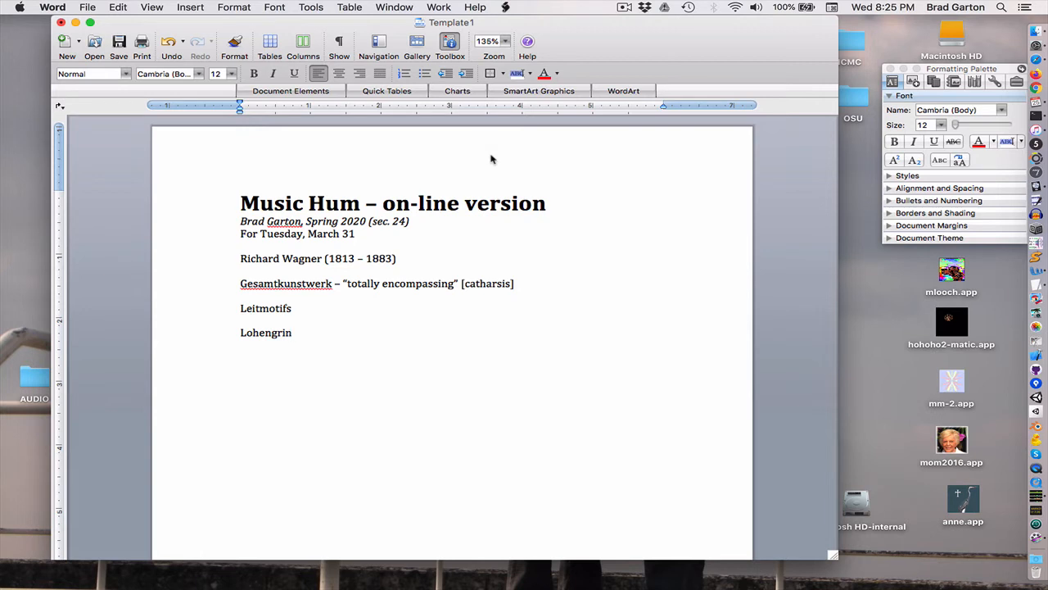
pyautogui.click(291, 331)
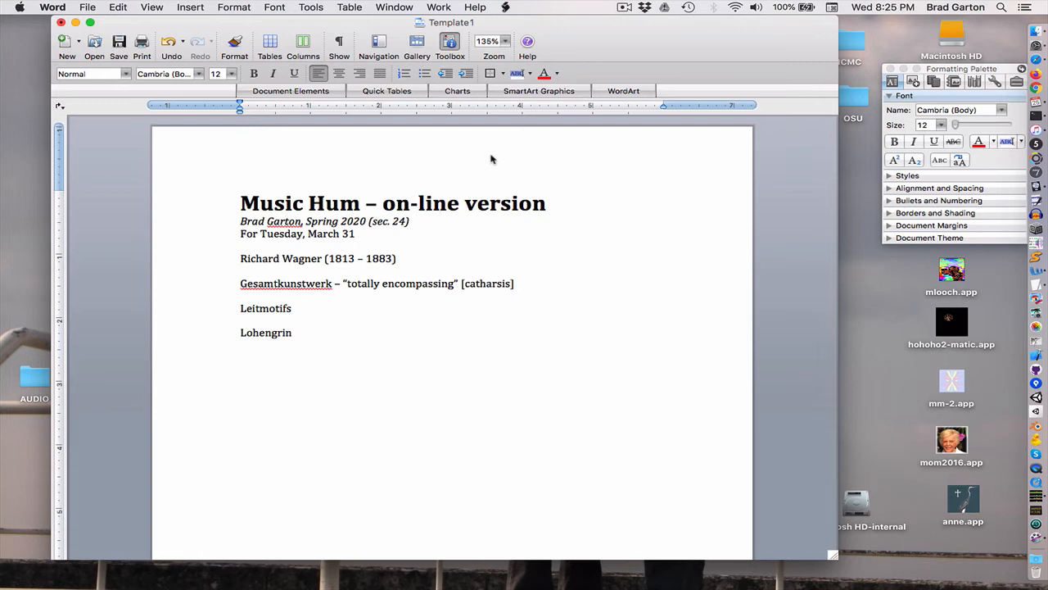
pyautogui.click(290, 332)
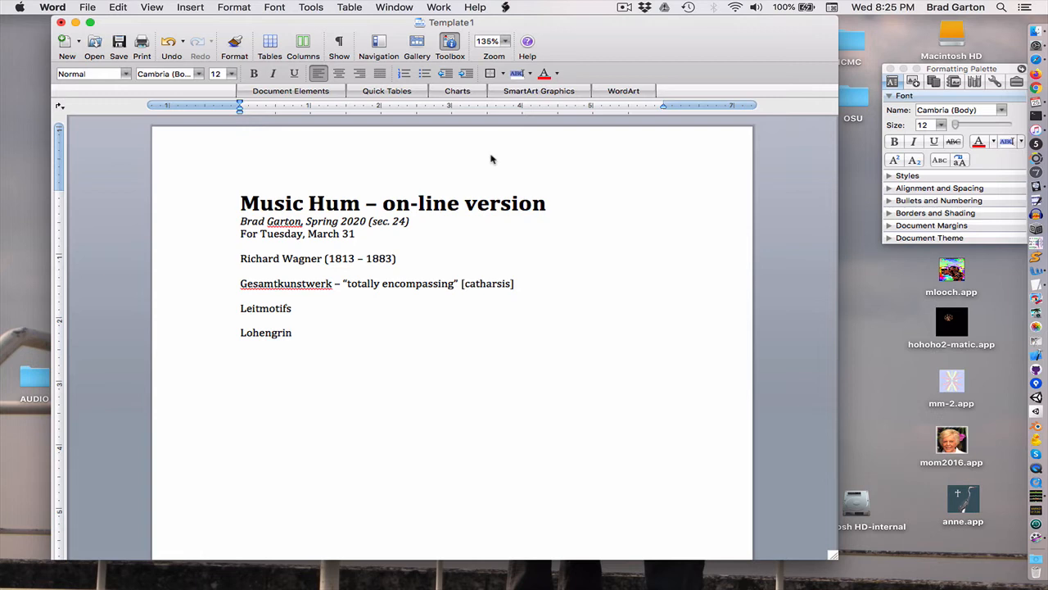
pyautogui.click(291, 332)
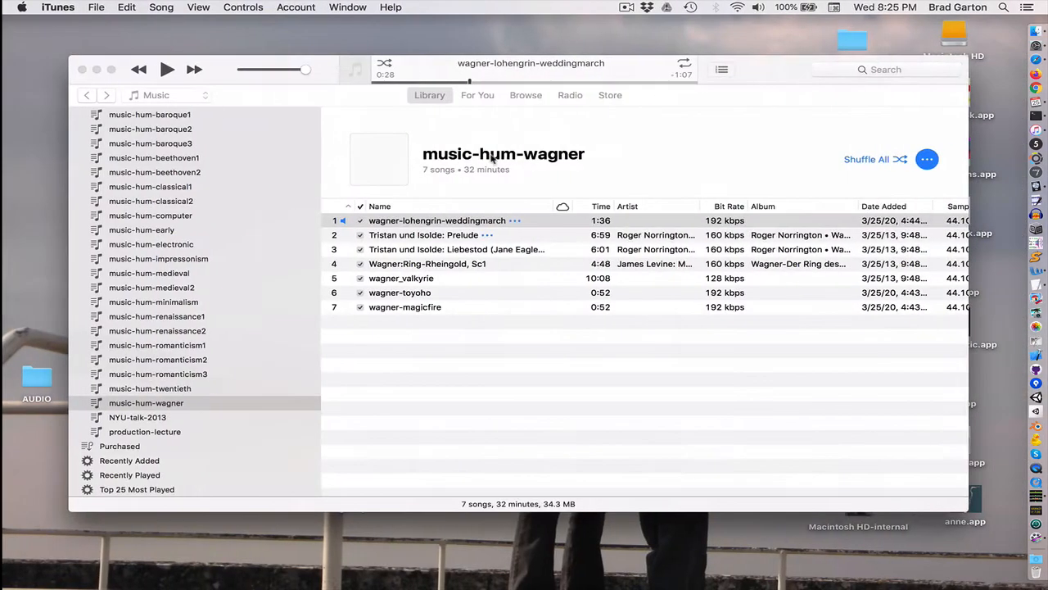
# Pause the Lohengrin wedding march at 28 seconds.
pyautogui.click(437, 221)
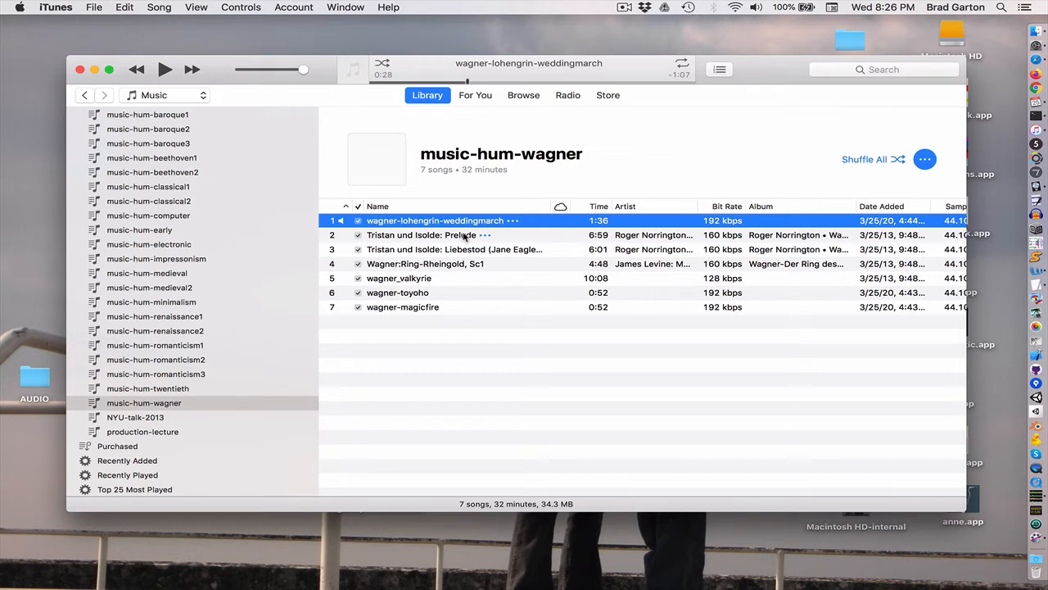
# Start 'Tristan und Isolde: Prelude' in place of the wedding march.
pyautogui.click(426, 235)
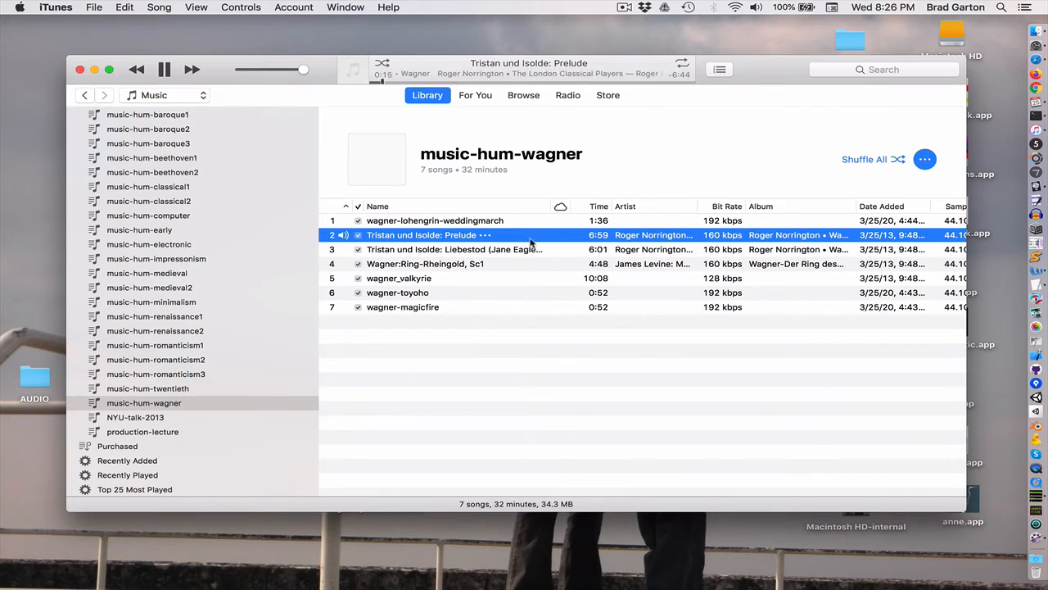
pyautogui.moveTo(690, 144)
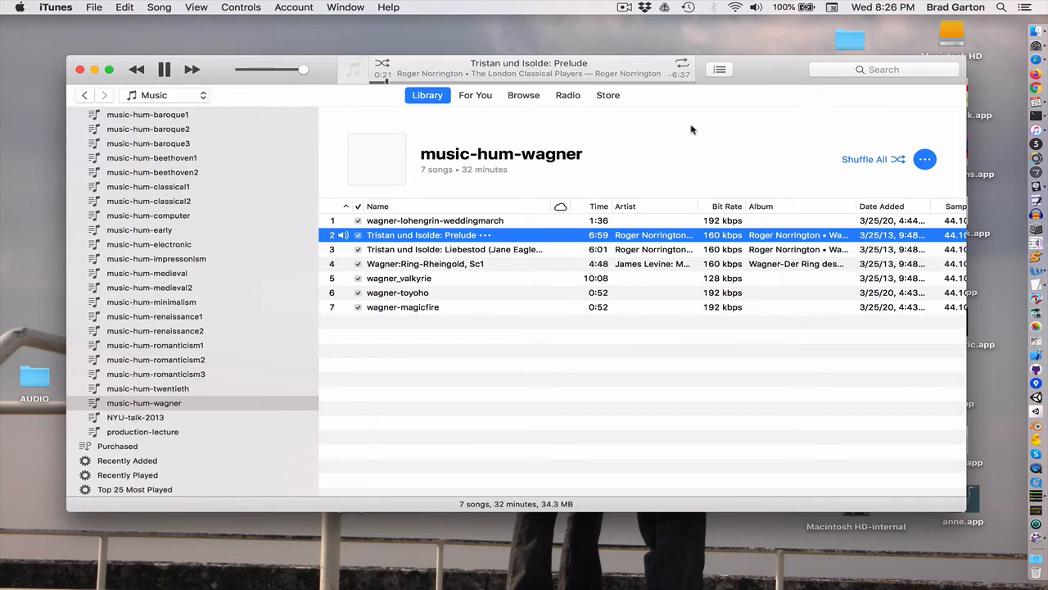
pyautogui.moveTo(692, 126)
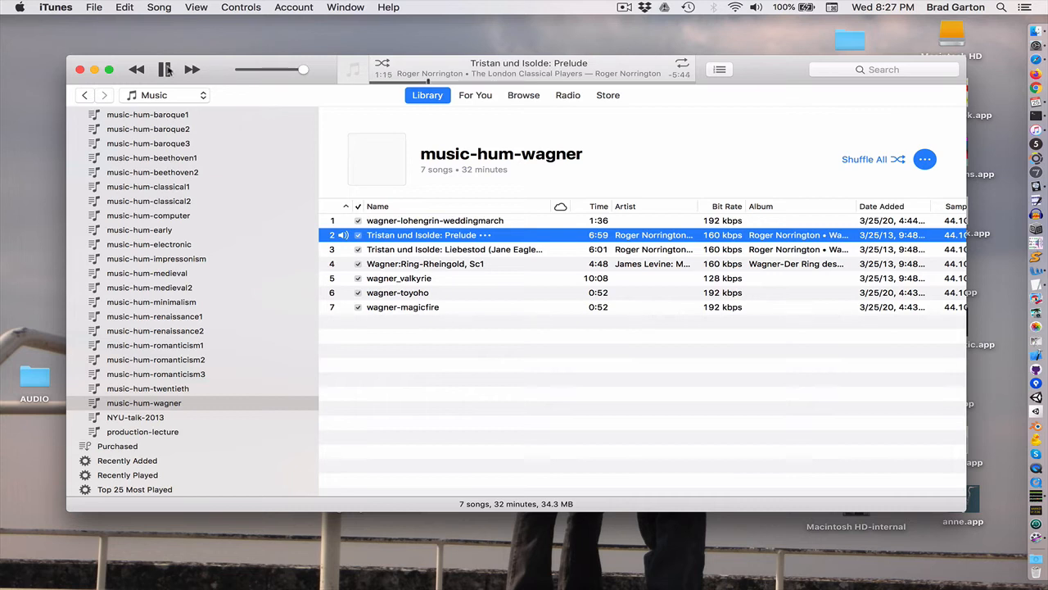
# Pause the Tristan und Isolde Prelude at 1:15.
pyautogui.click(165, 69)
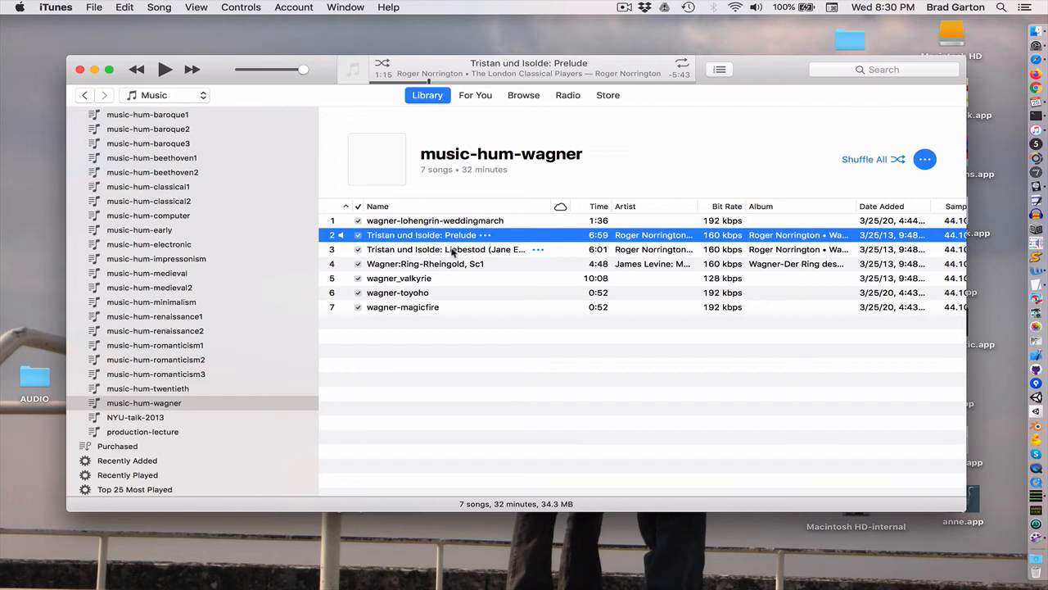
pyautogui.moveTo(439, 254)
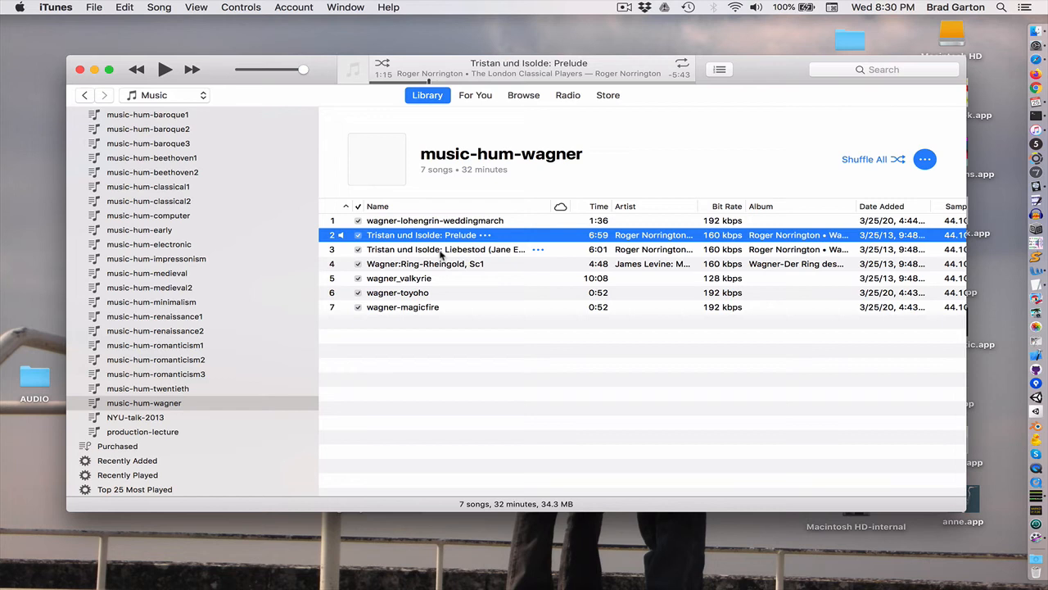
# Play track 3, 'Tristan und Isolde: Liebestod' (Jane Eaglen, soprano).
pyautogui.doubleClick(447, 248)
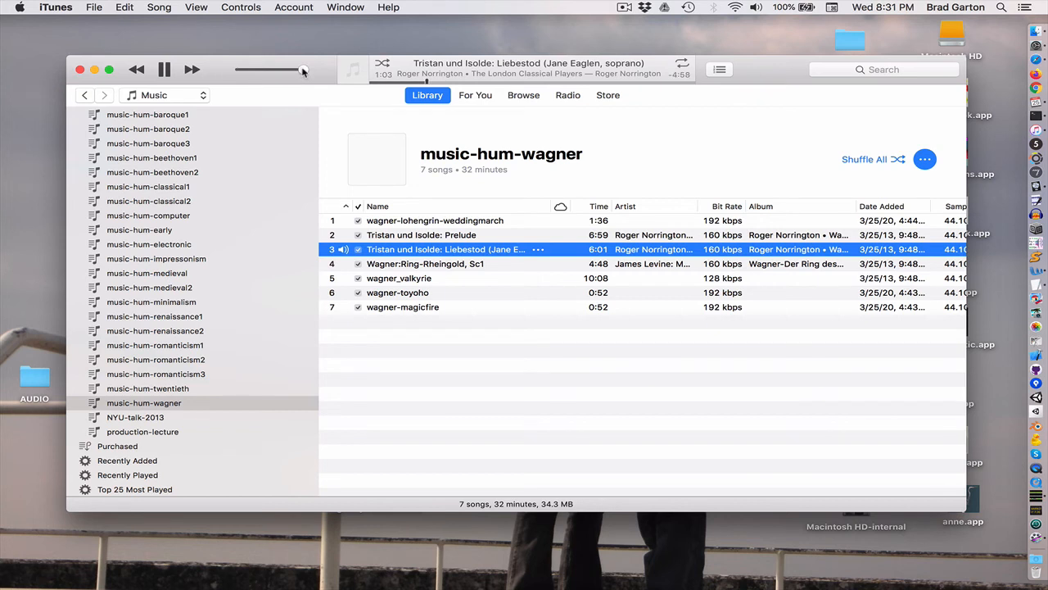
# Lower the Liebestod volume, pause, restore full volume and resume playback.
pyautogui.moveTo(303, 70); pyautogui.dragTo(266, 69)
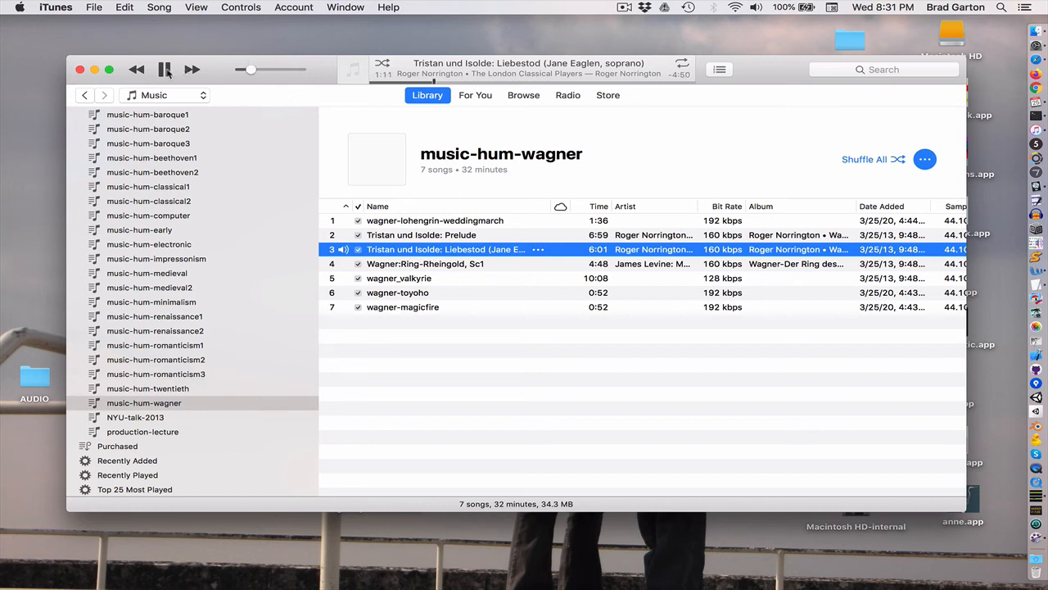
pyautogui.click(164, 69)
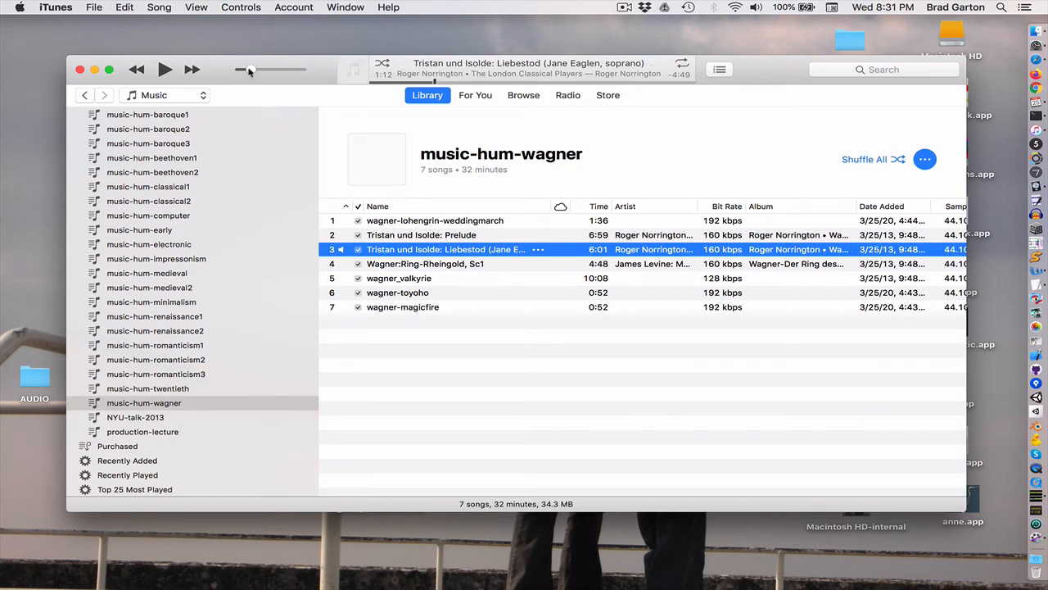
pyautogui.moveTo(250, 70); pyautogui.dragTo(303, 67)
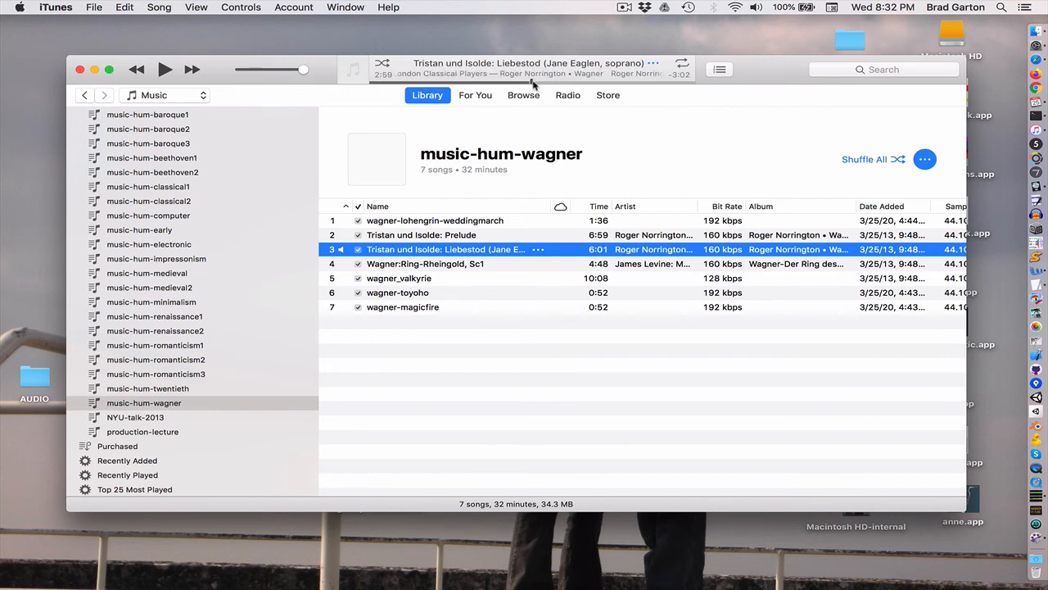
pyautogui.click(165, 68)
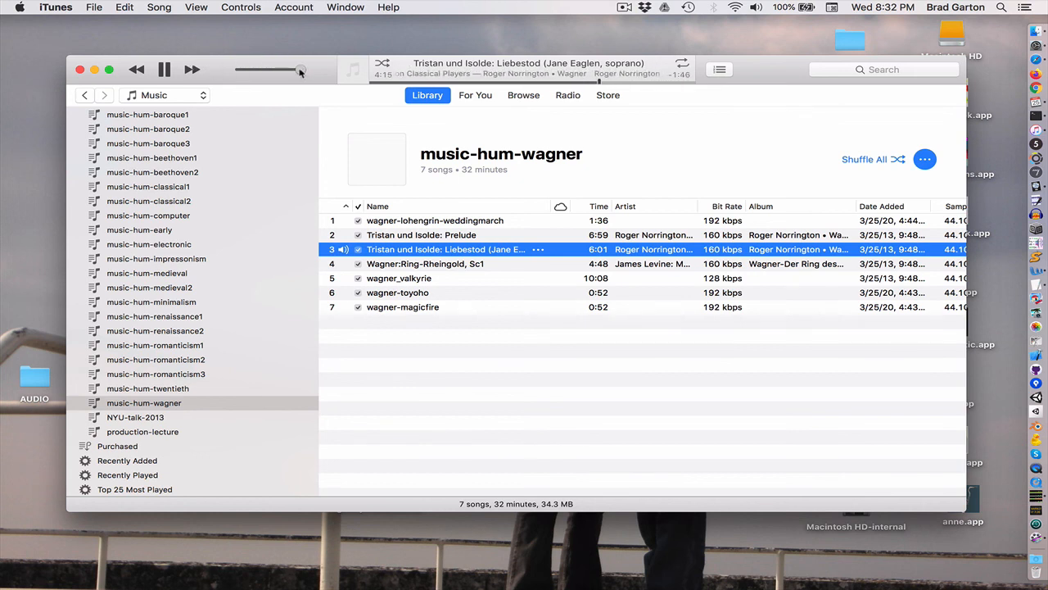
pyautogui.moveTo(297, 70); pyautogui.dragTo(276, 70)
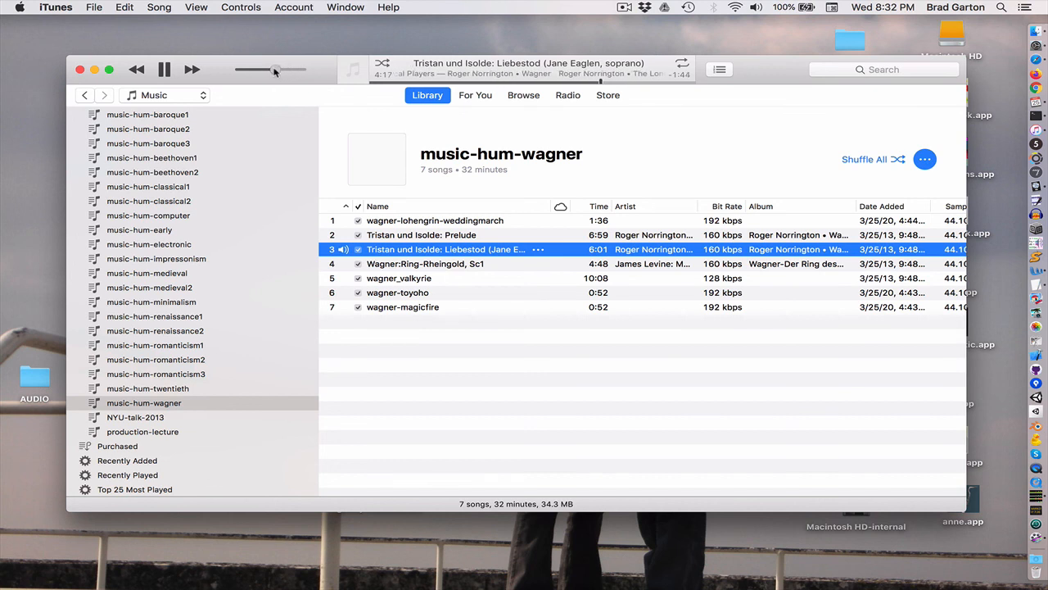
pyautogui.moveTo(276, 69); pyautogui.dragTo(241, 69)
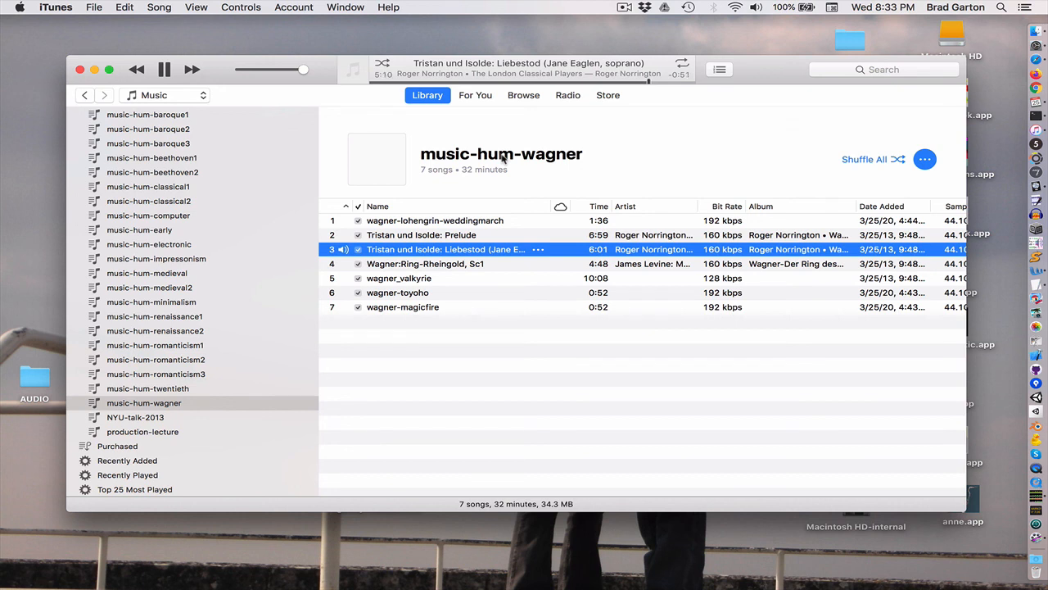
pyautogui.moveTo(225, 109)
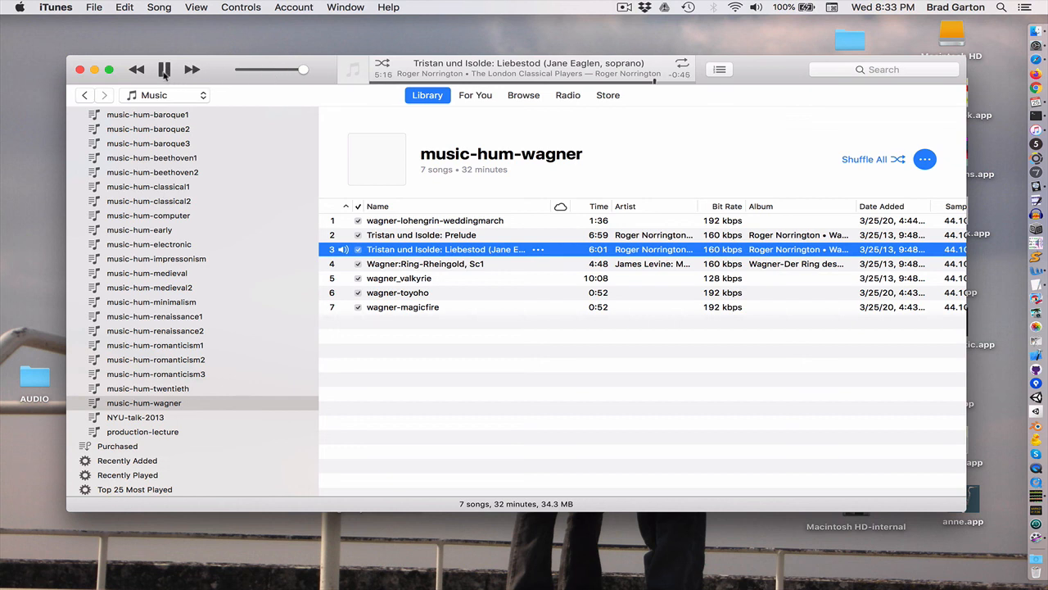
# Pause the Liebestod at 5:17.
pyautogui.click(164, 69)
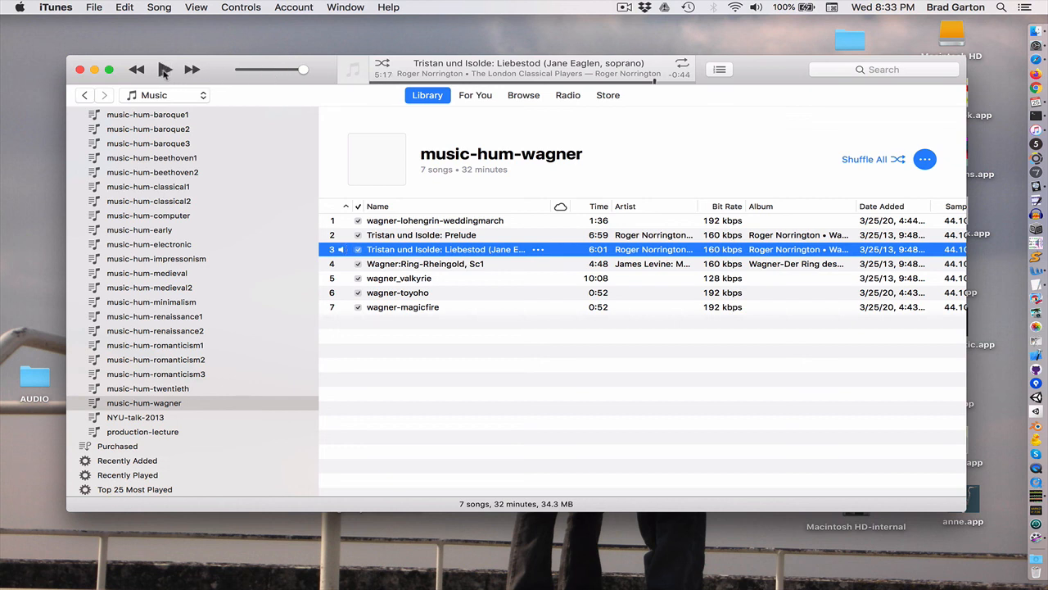
pyautogui.click(164, 69)
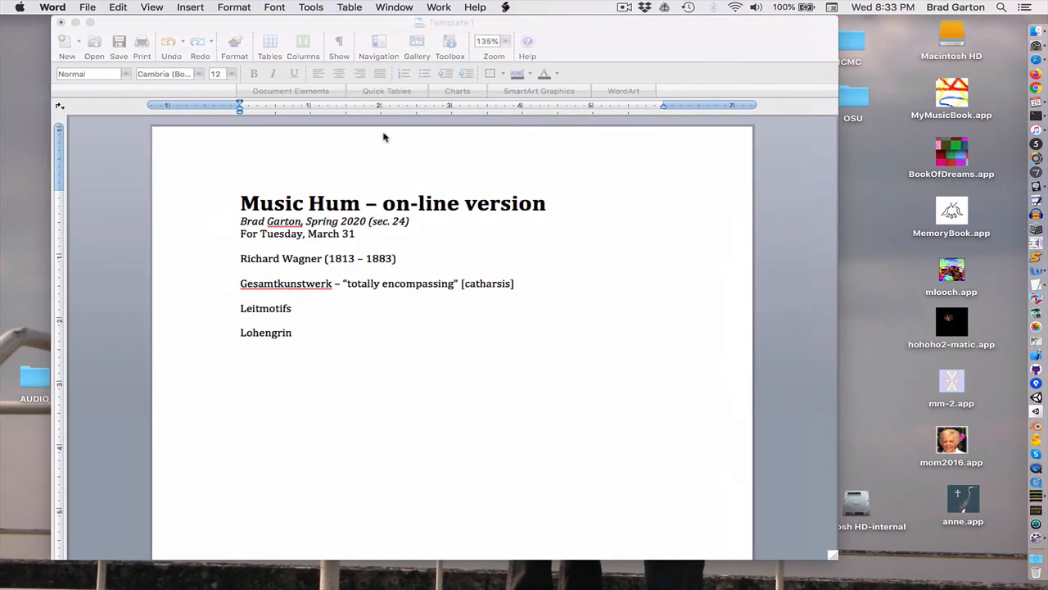
# Bring the Wagner notes forward and place the cursor after the Lohengrin line.
pyautogui.click(450, 43)
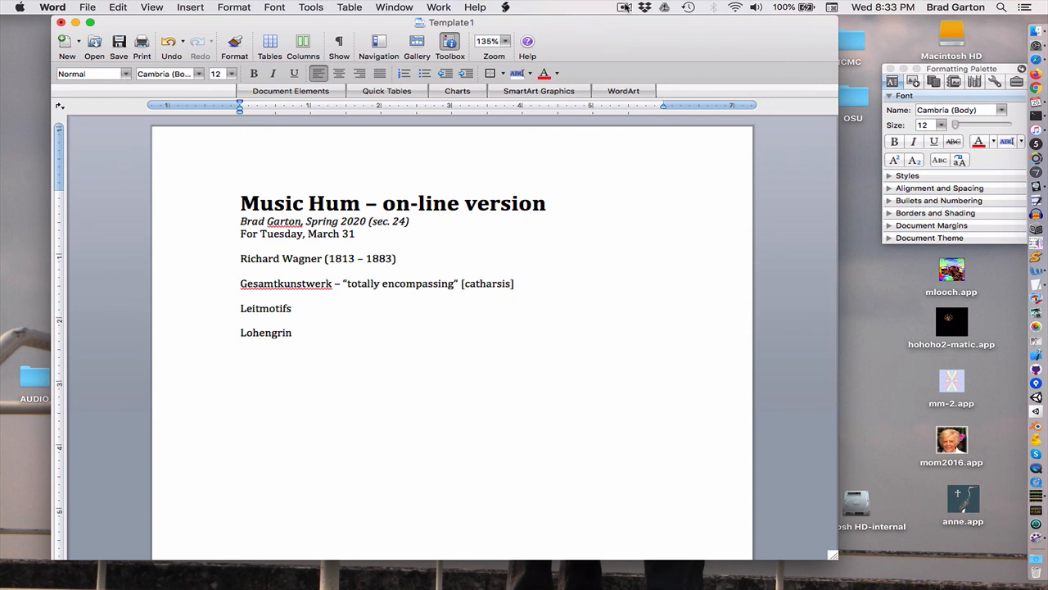
pyautogui.click(291, 333)
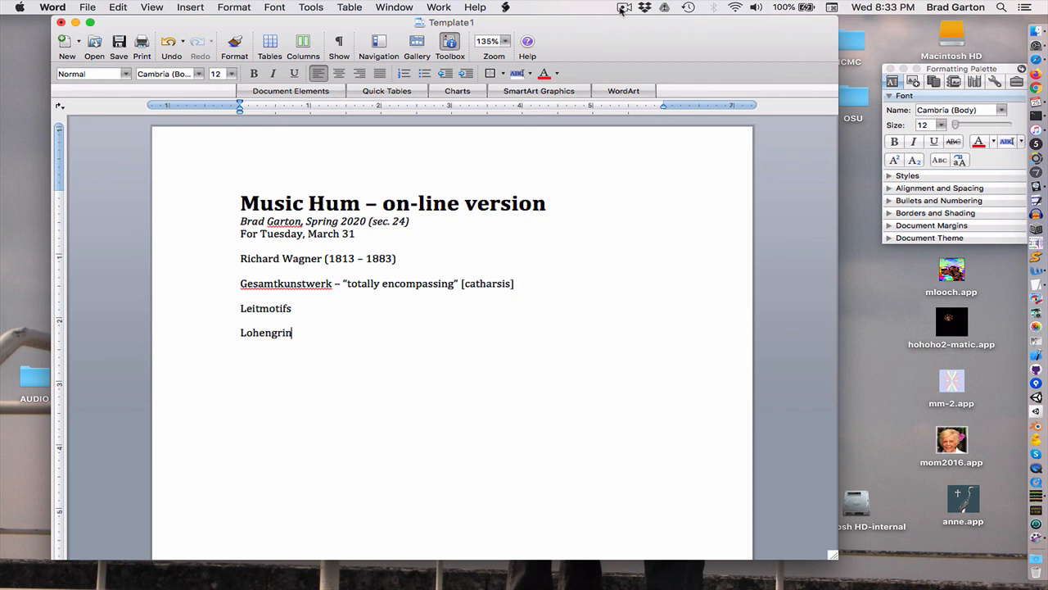